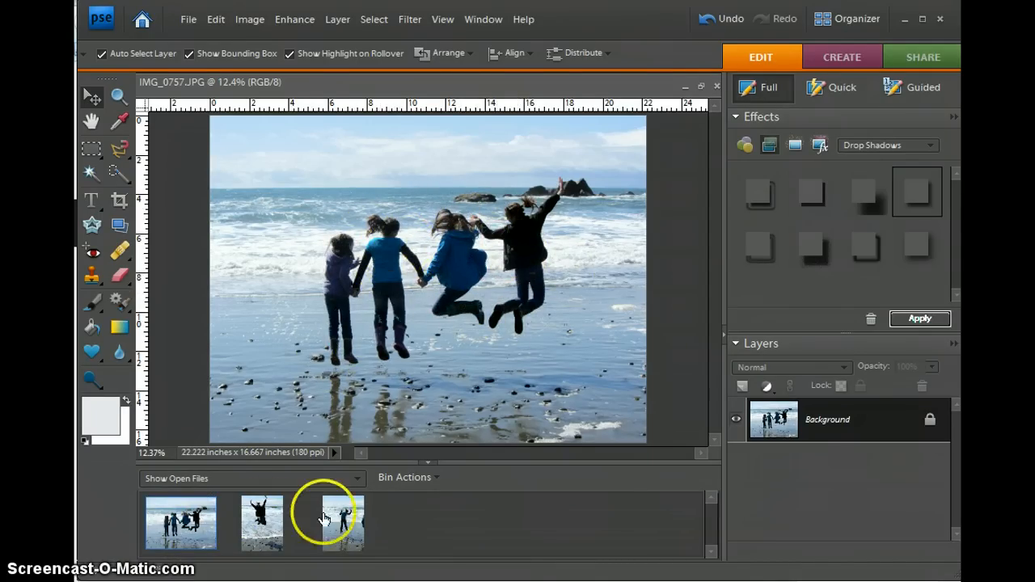
View the solo girl and child-in-blue photos, then return to the group jumping shot IMG_0757.
{"action": "left_click", "coordinate": [262, 524]}
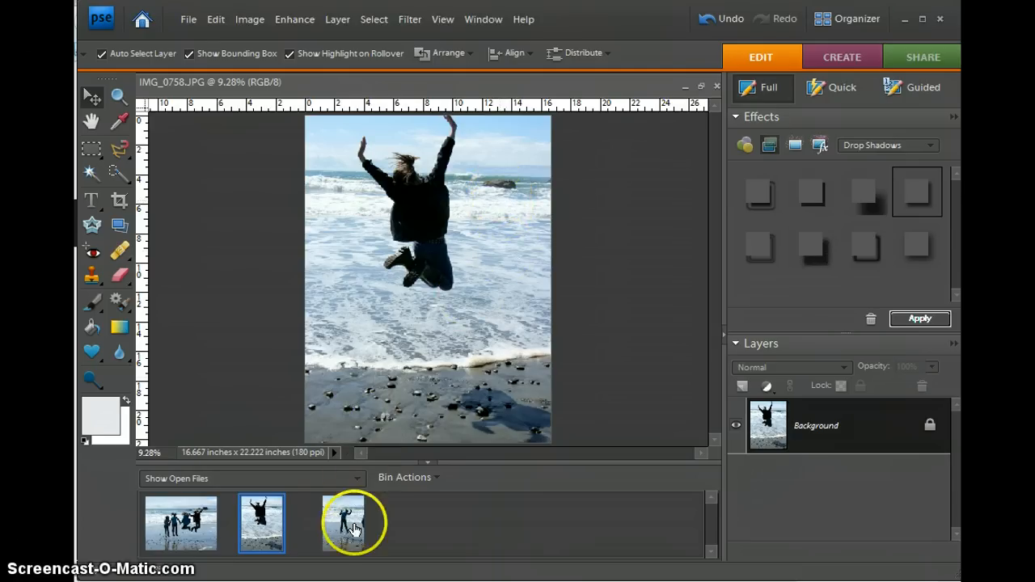
{"action": "left_click", "coordinate": [353, 524]}
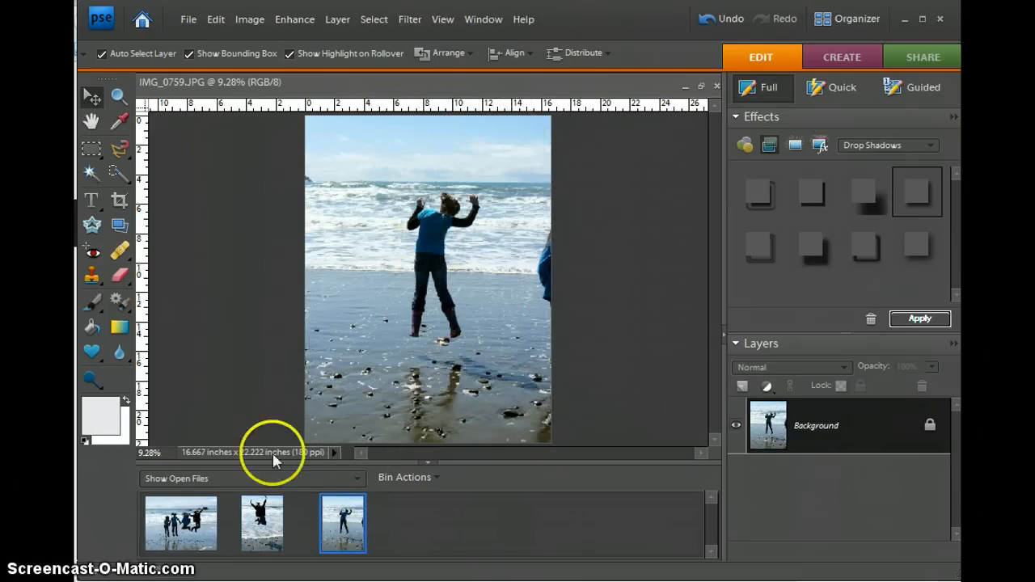
{"action": "left_click", "coordinate": [181, 524]}
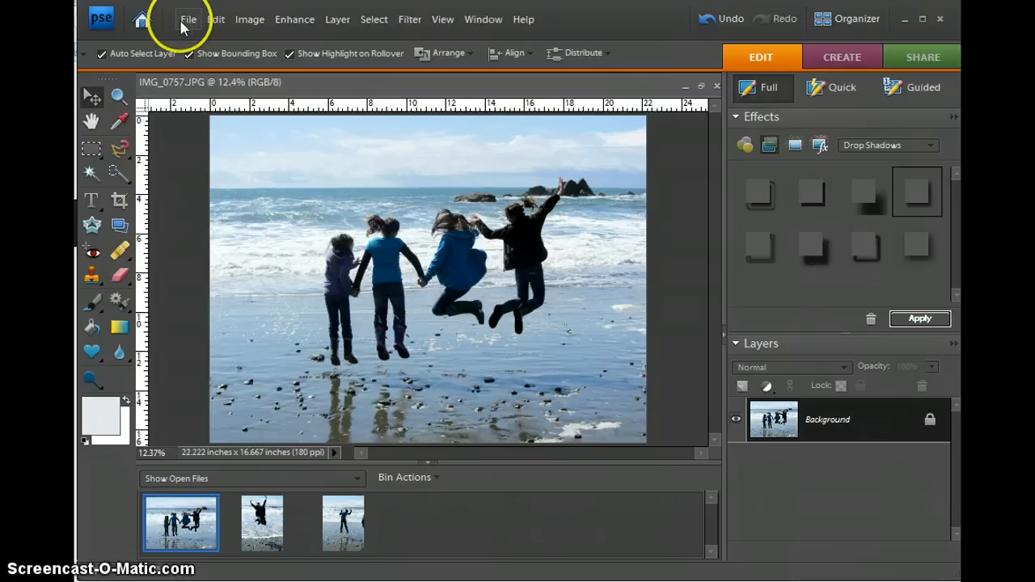
{"action": "left_click", "coordinate": [188, 19]}
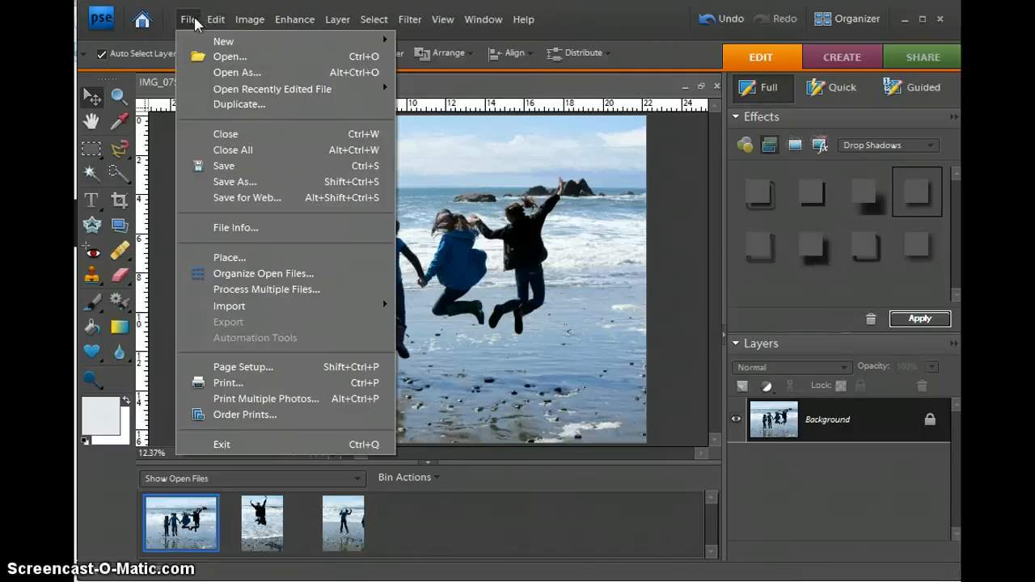
{"action": "mouse_move", "coordinate": [223, 41]}
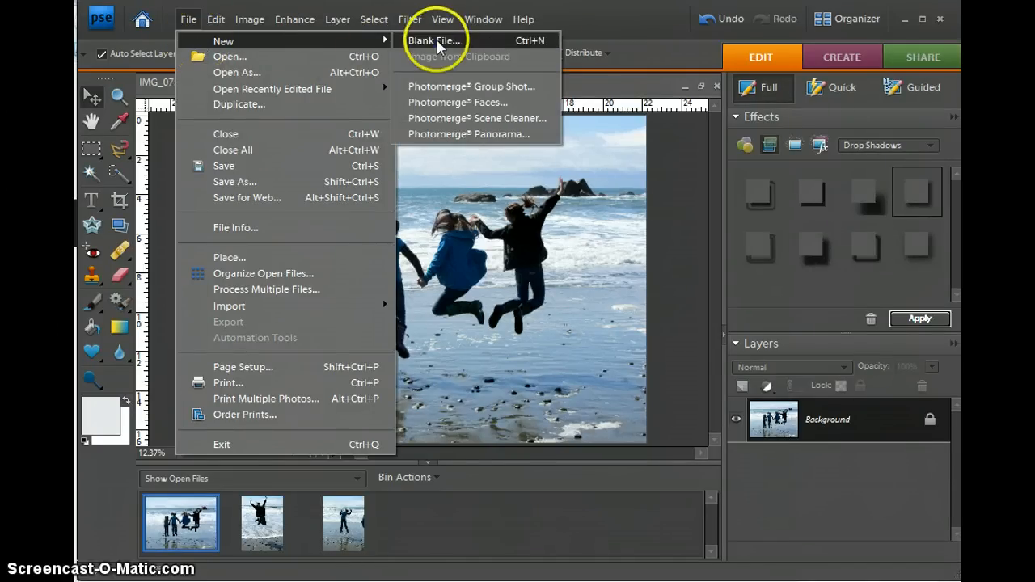
Create a blank white file 17 inches wide by 11 inches high at 300 ppi.
{"action": "left_click", "coordinate": [436, 40]}
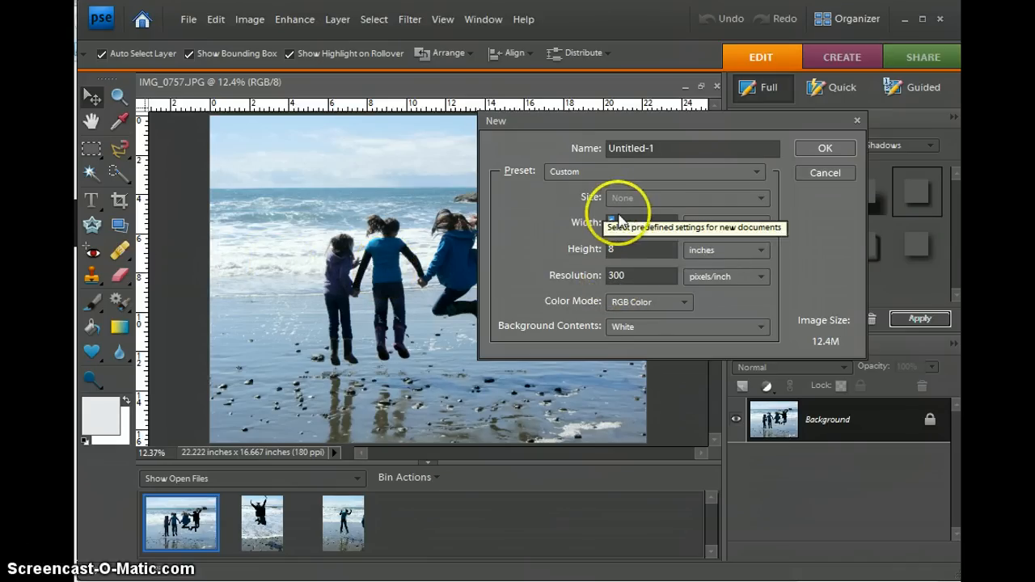
{"action": "left_click", "coordinate": [639, 223]}
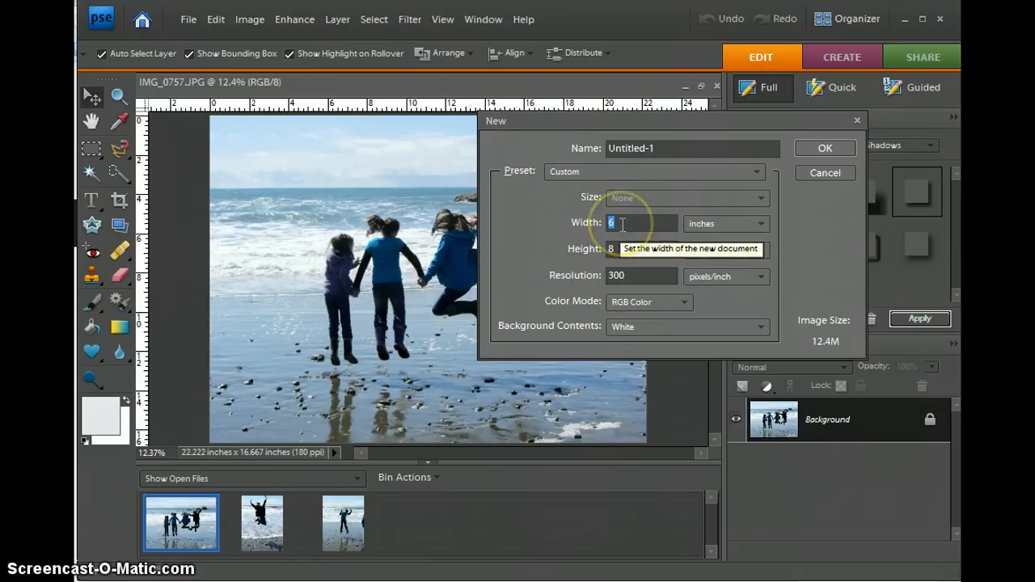
{"action": "type", "text": "17"}
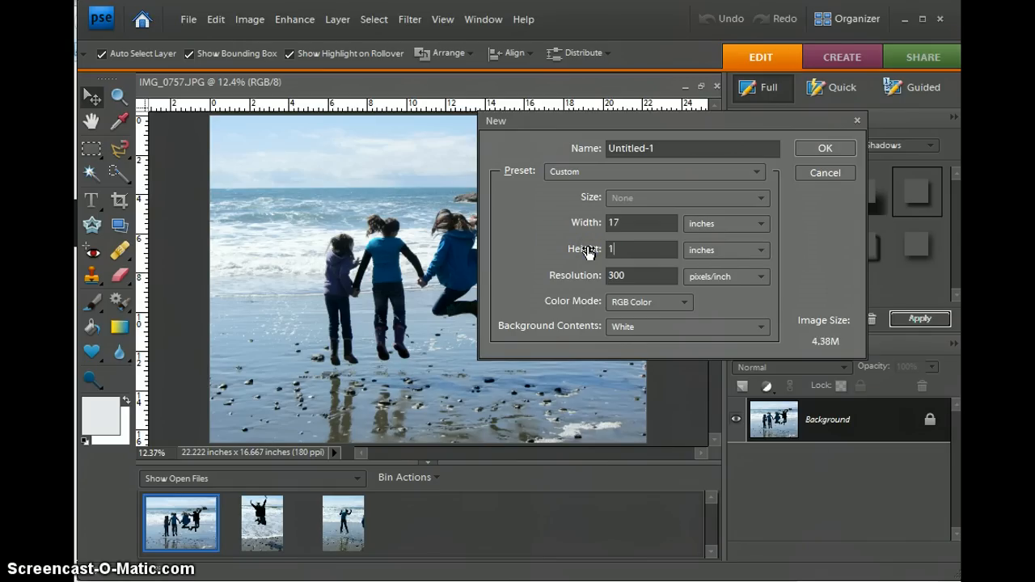
{"action": "type", "text": "1"}
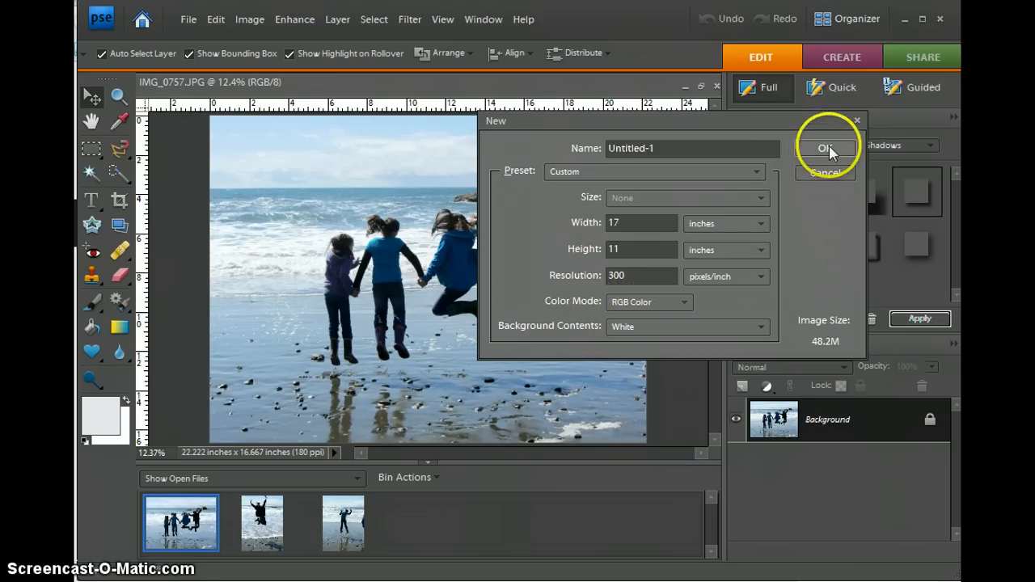
{"action": "left_click", "coordinate": [825, 148]}
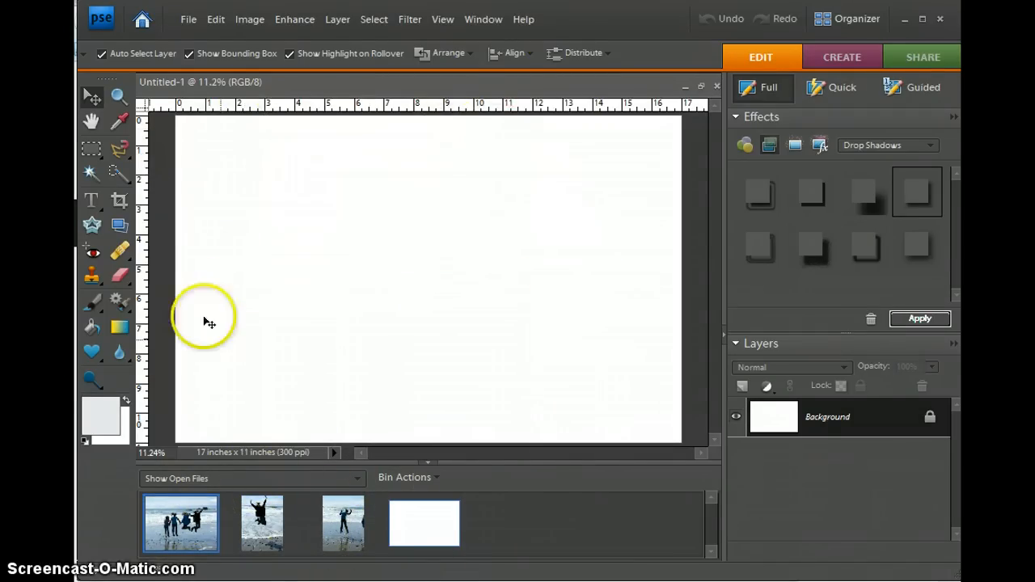
{"action": "mouse_move", "coordinate": [569, 278]}
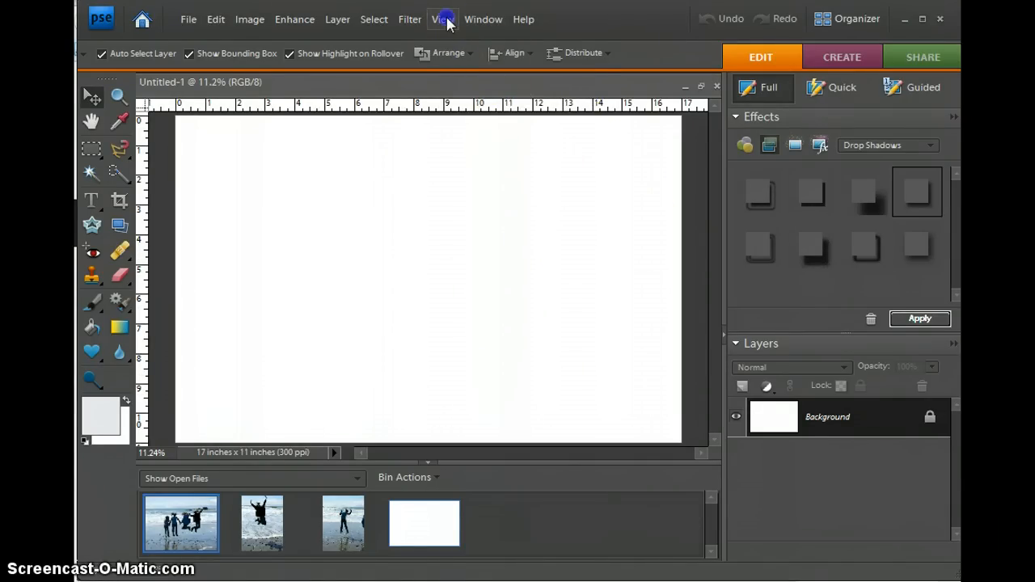
Turn on the grid over the page and confirm Rulers and Grid are both checked.
{"action": "left_click", "coordinate": [443, 19]}
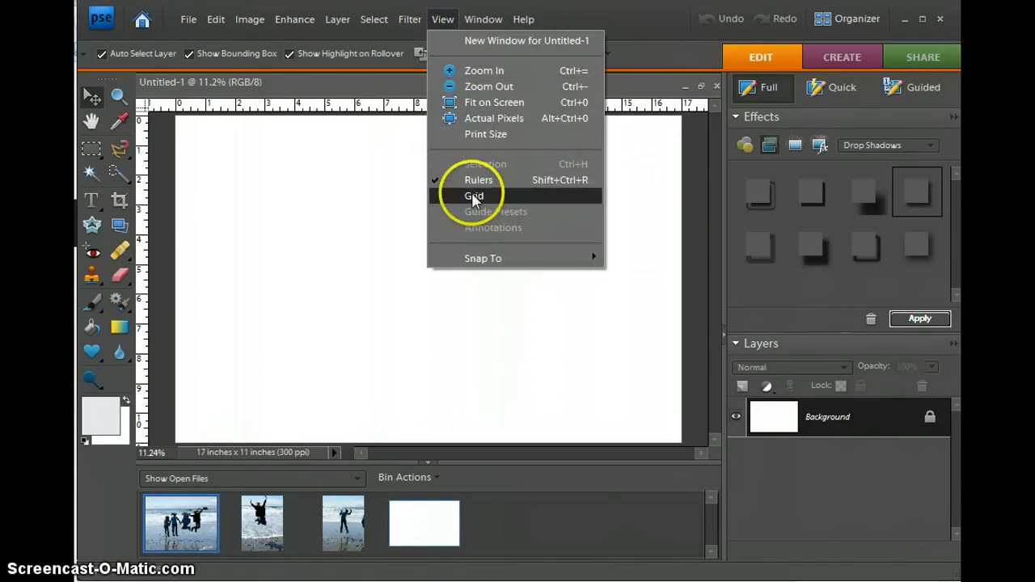
{"action": "left_click", "coordinate": [476, 196]}
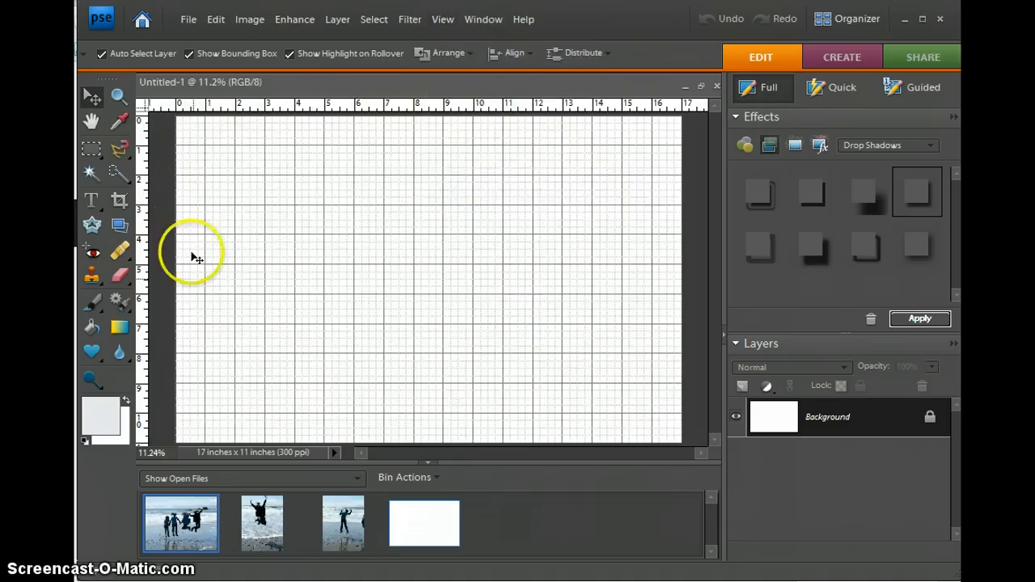
{"action": "mouse_move", "coordinate": [482, 88]}
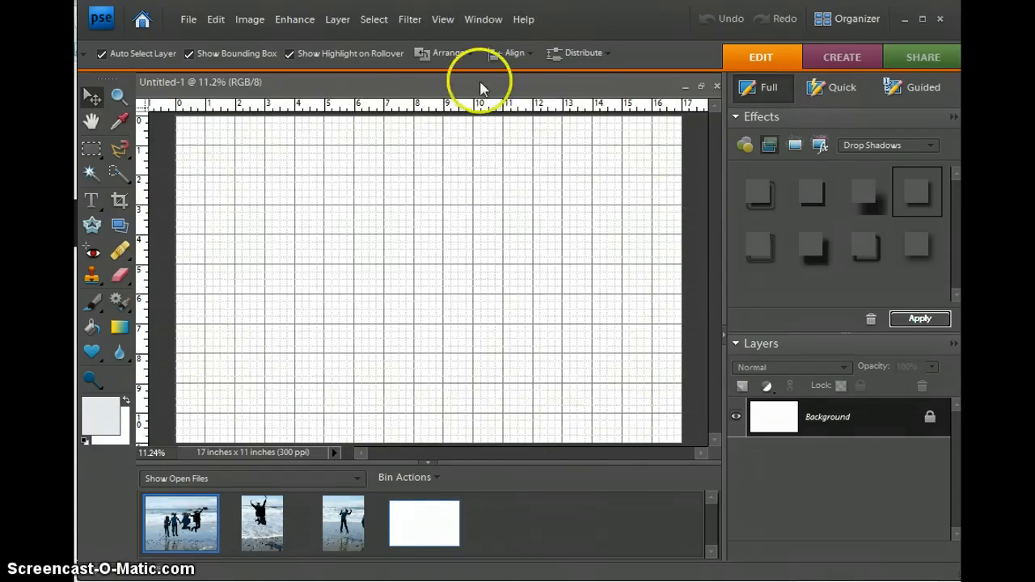
{"action": "left_click", "coordinate": [443, 19]}
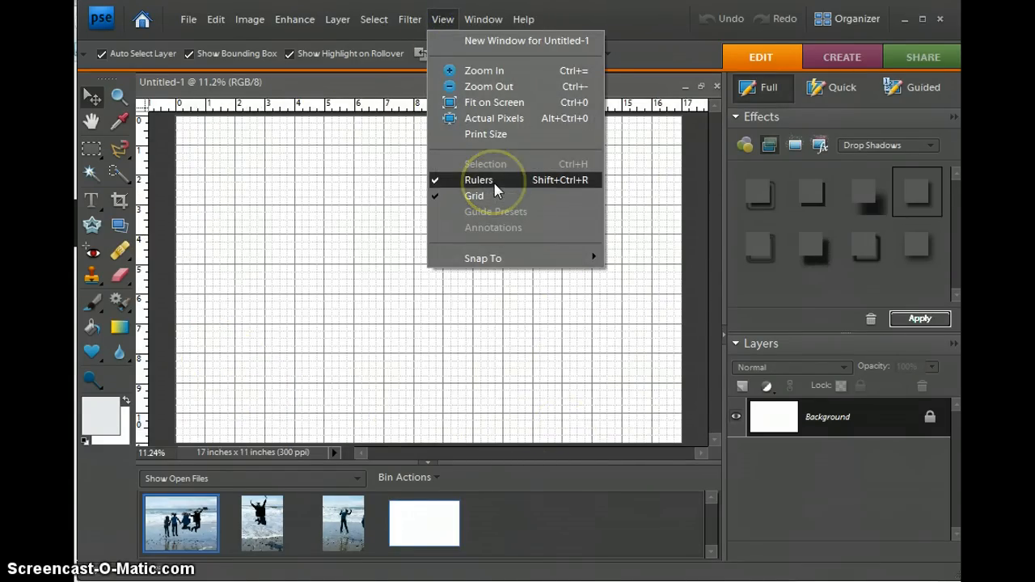
{"action": "mouse_move", "coordinate": [373, 171]}
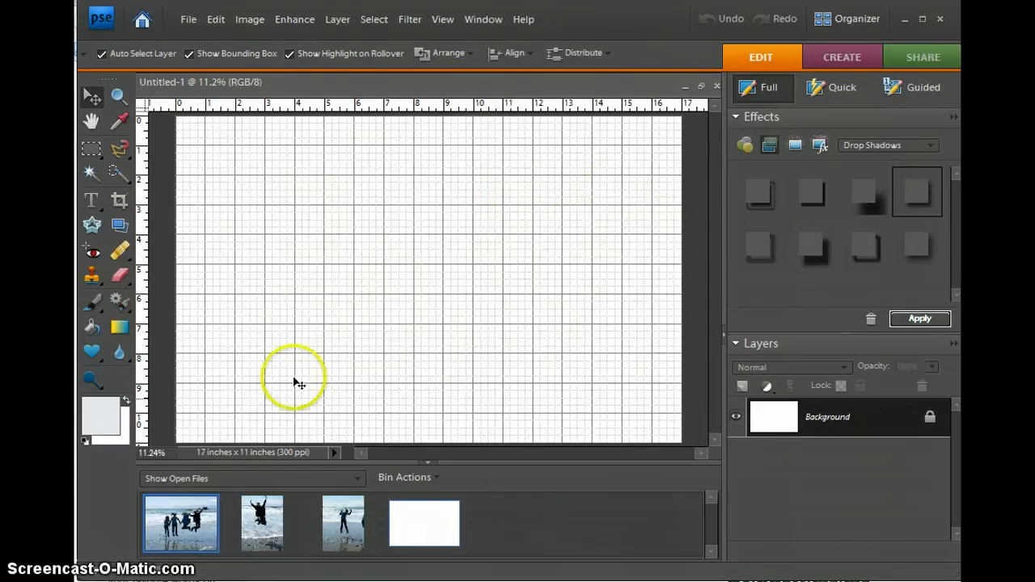
{"action": "mouse_move", "coordinate": [547, 272]}
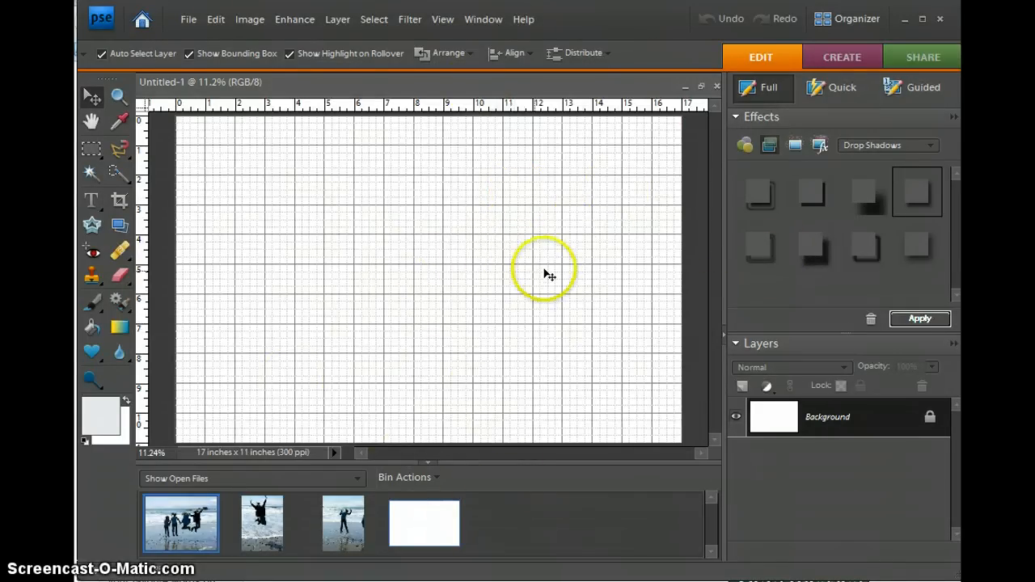
{"action": "mouse_move", "coordinate": [521, 268]}
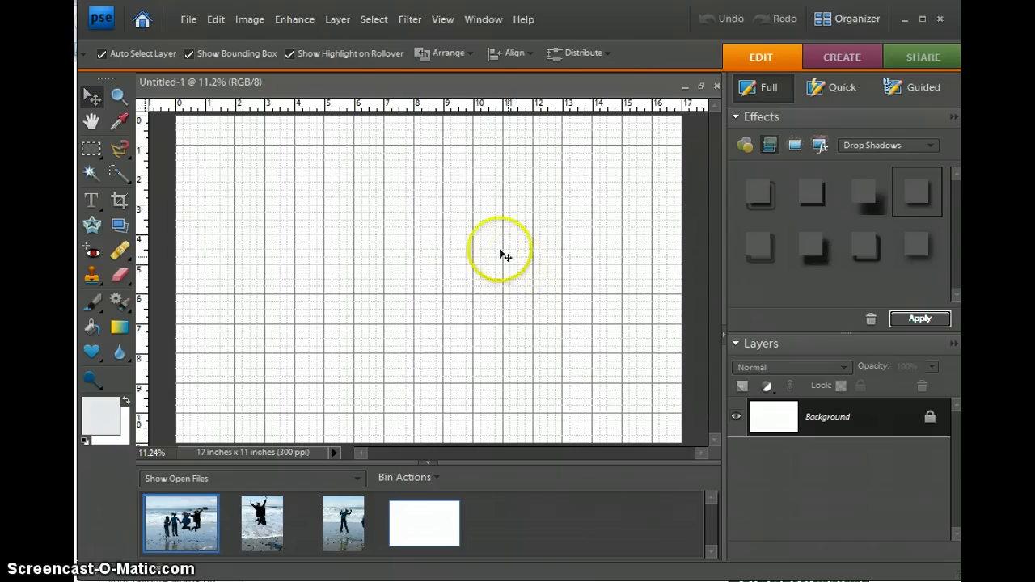
{"action": "mouse_move", "coordinate": [359, 201]}
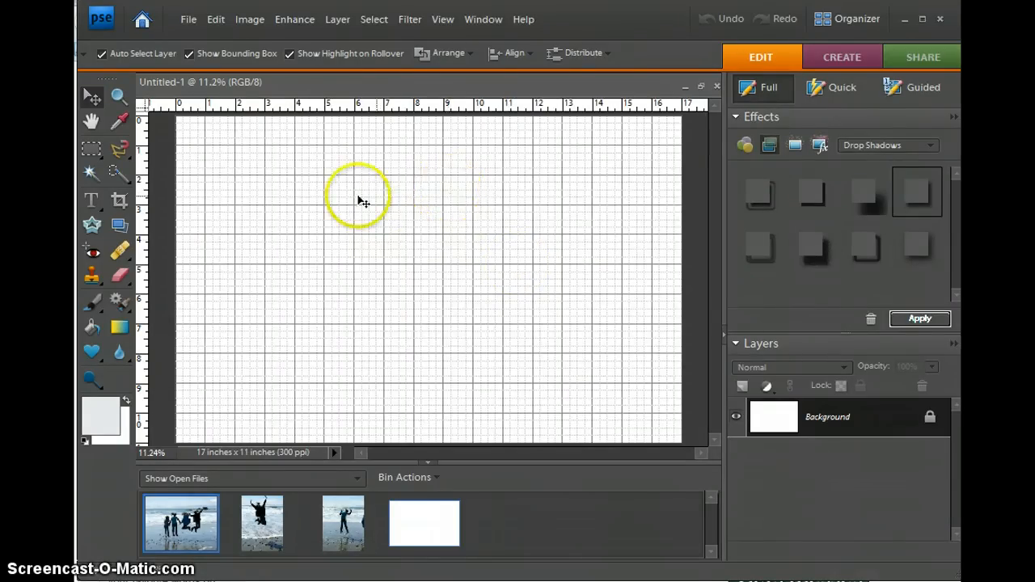
{"action": "mouse_move", "coordinate": [97, 129]}
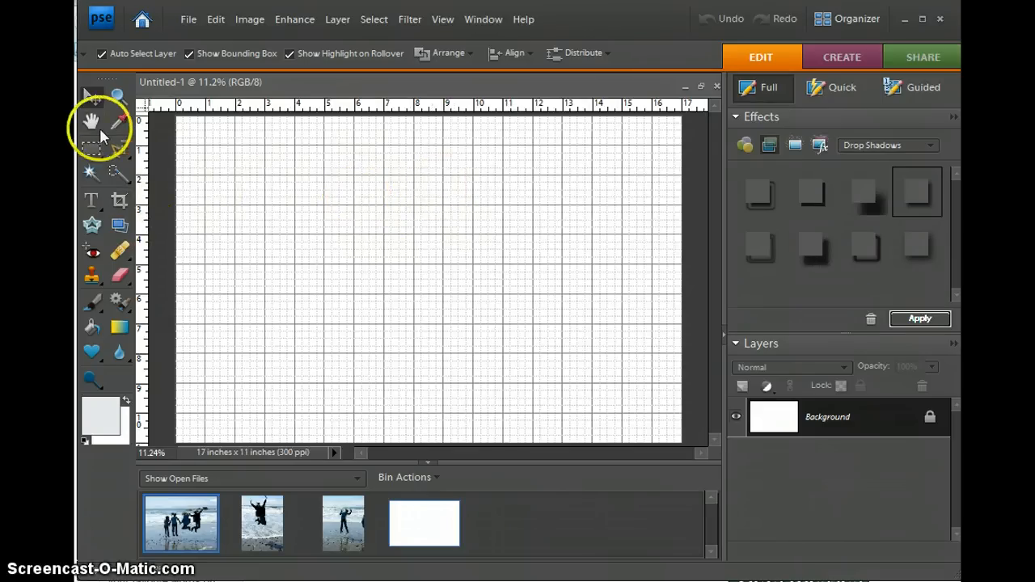
{"action": "mouse_move", "coordinate": [91, 149]}
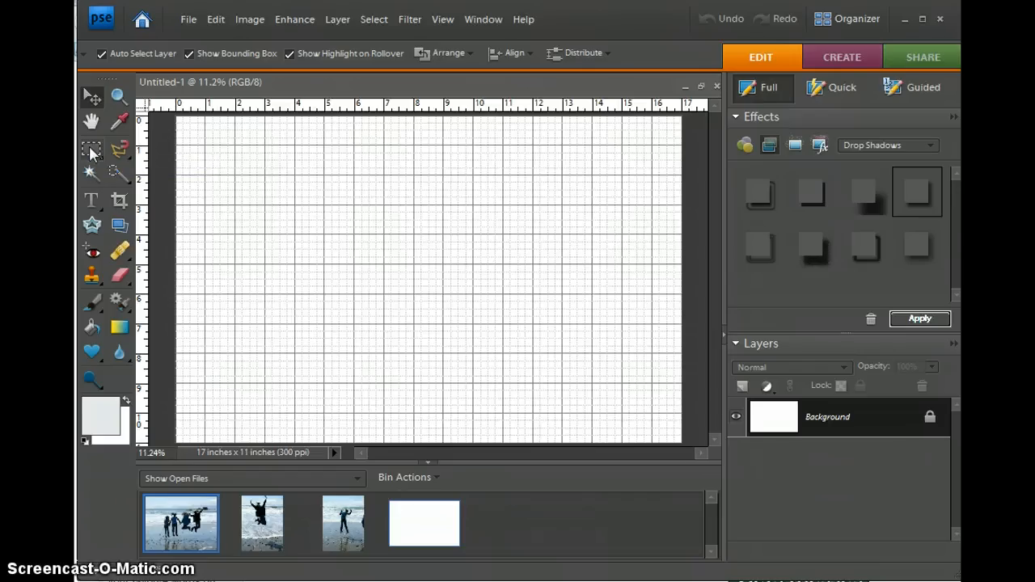
{"action": "left_click", "coordinate": [90, 149]}
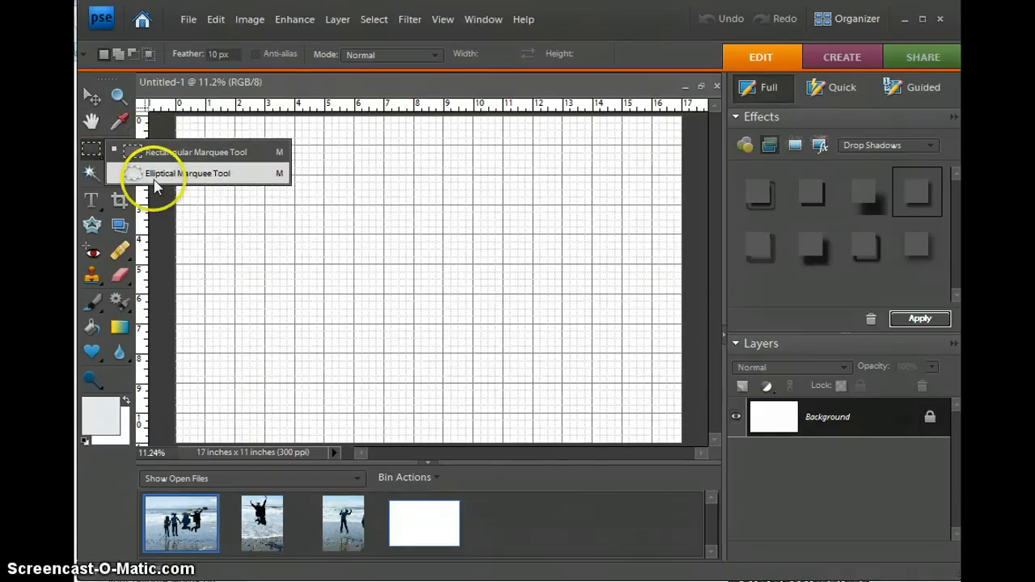
{"action": "mouse_move", "coordinate": [158, 152]}
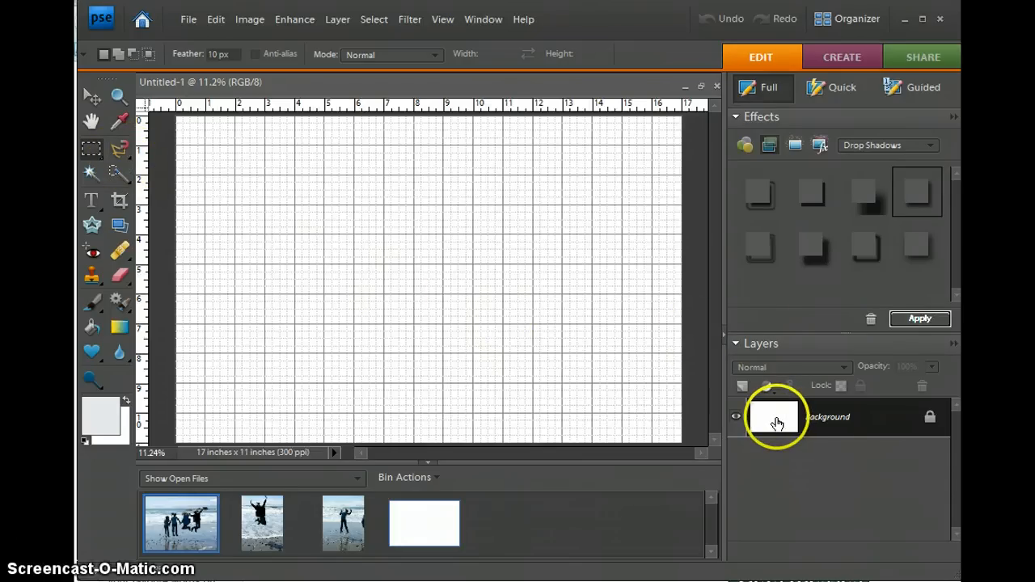
{"action": "mouse_move", "coordinate": [795, 424]}
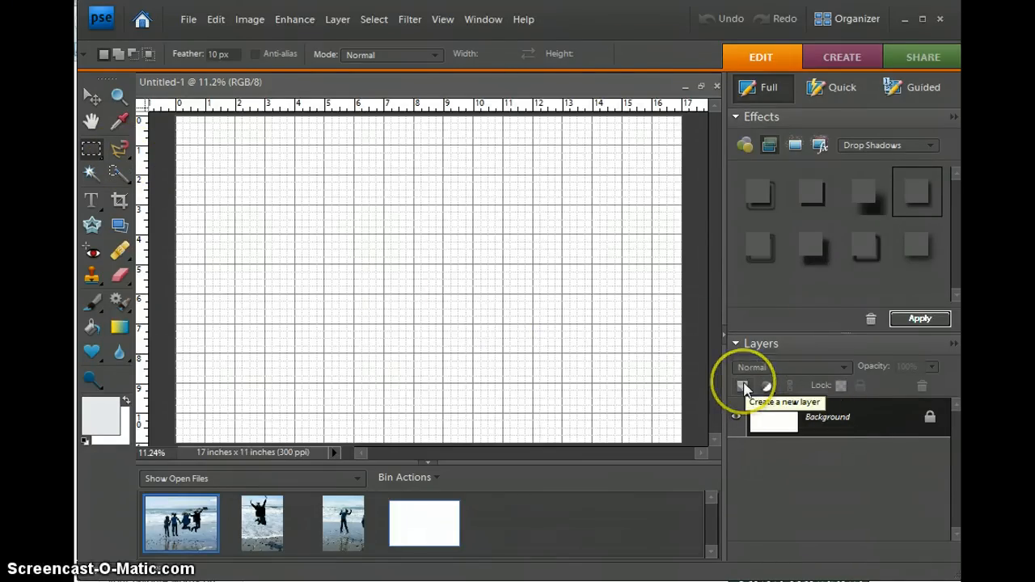
{"action": "left_click", "coordinate": [742, 385]}
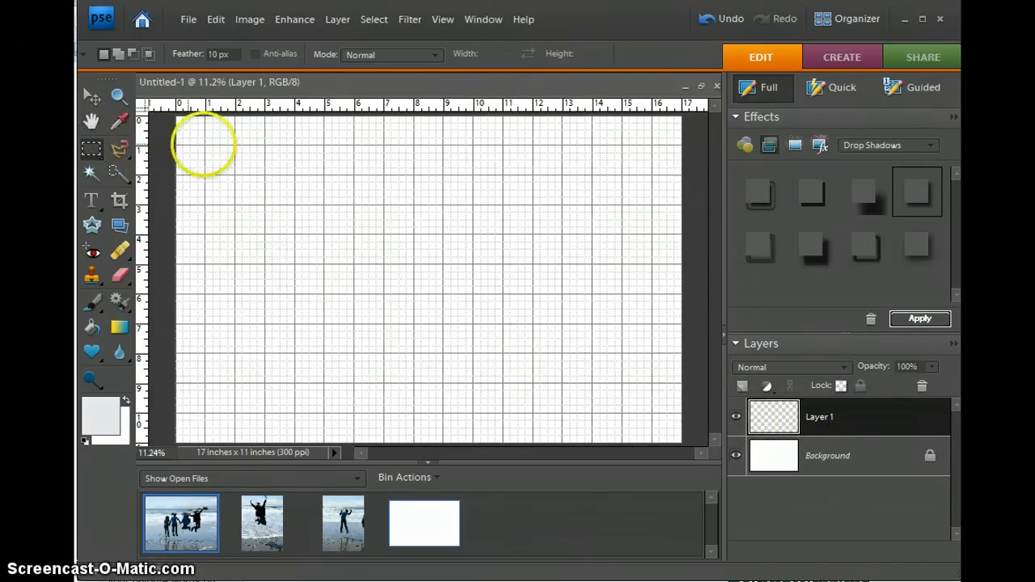
{"action": "mouse_move", "coordinate": [390, 259]}
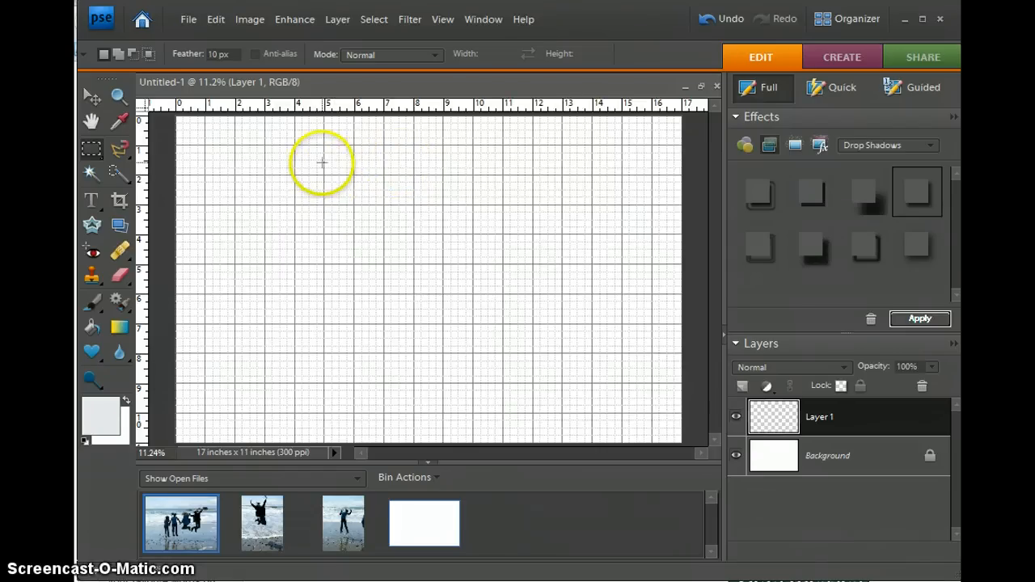
{"action": "mouse_move", "coordinate": [327, 152]}
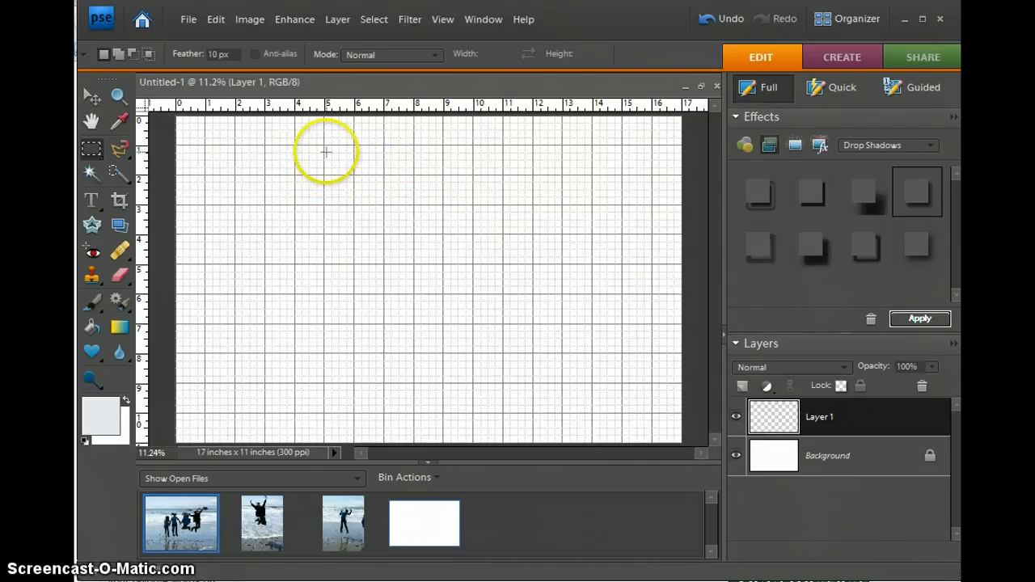
{"action": "mouse_move", "coordinate": [295, 169]}
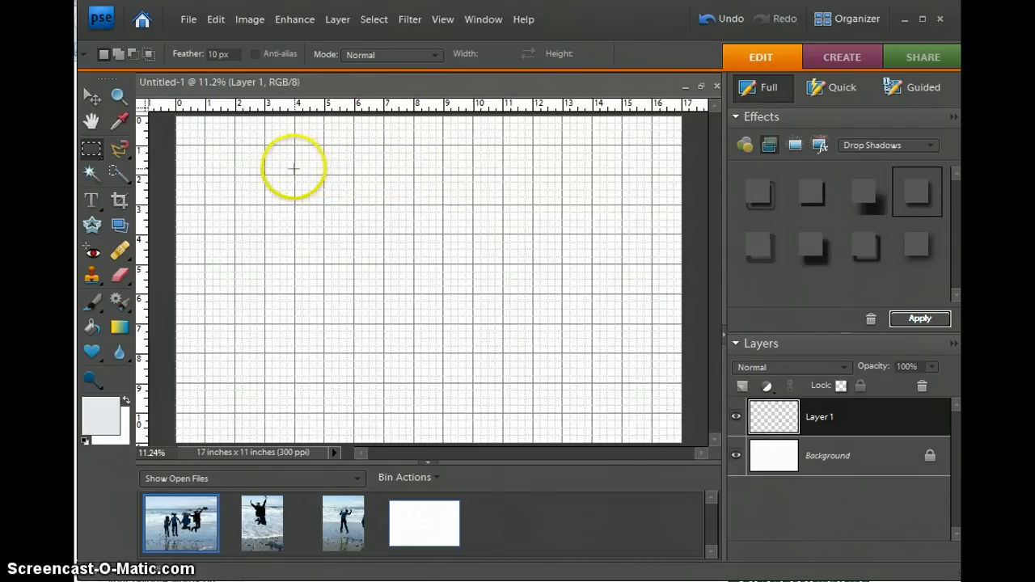
{"action": "mouse_move", "coordinate": [307, 161]}
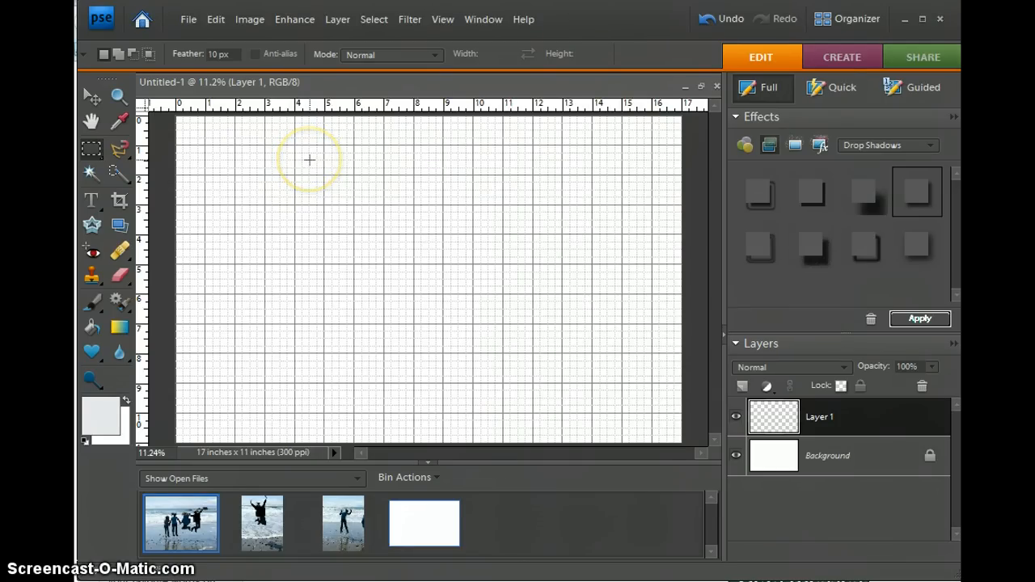
Select a large square marquee area near the page centre for the central box.
{"action": "left_click_drag", "start_coordinate": [311, 161], "coordinate": [546, 340]}
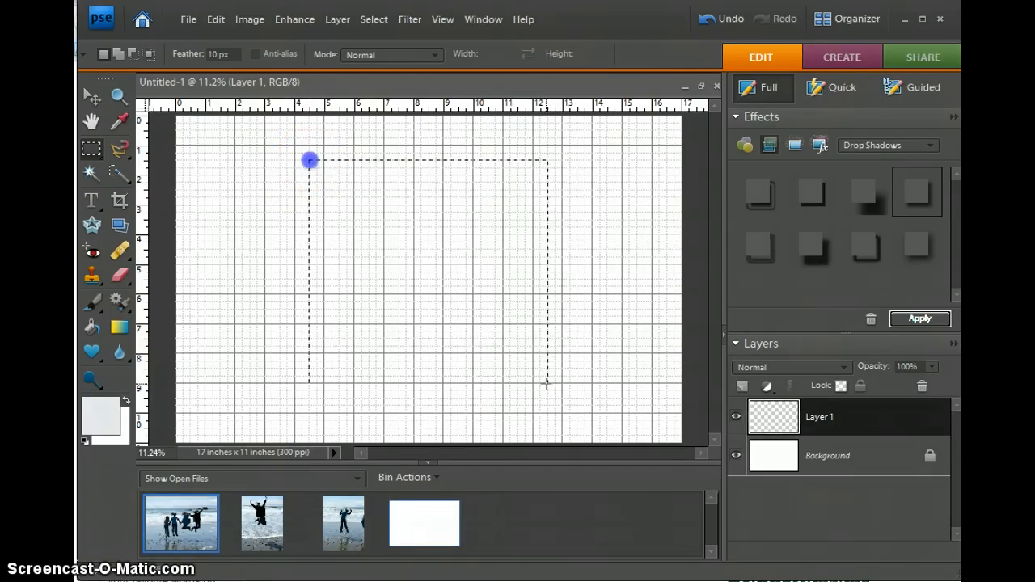
{"action": "left_click_drag", "start_coordinate": [311, 160], "coordinate": [547, 393]}
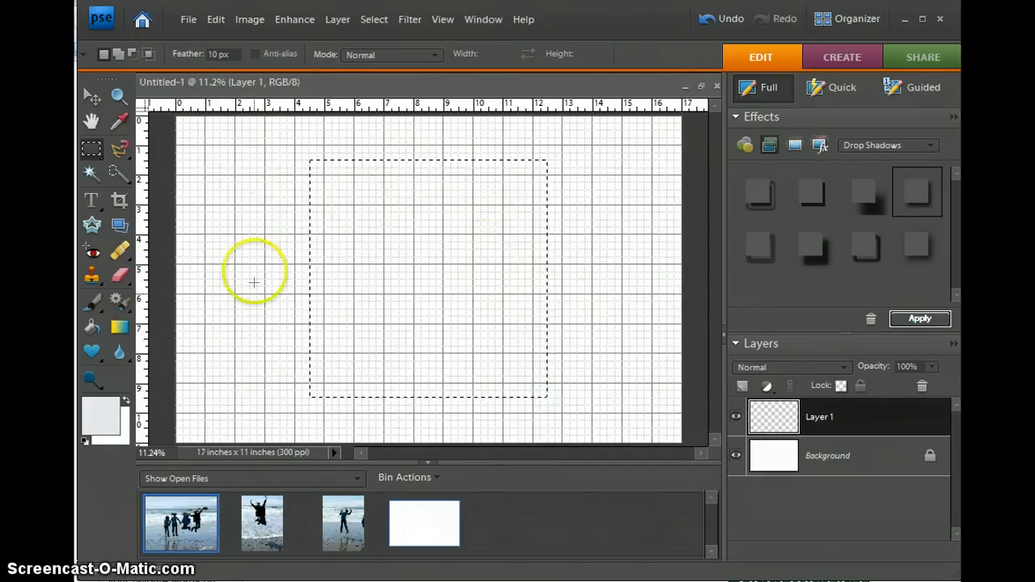
{"action": "mouse_move", "coordinate": [421, 299]}
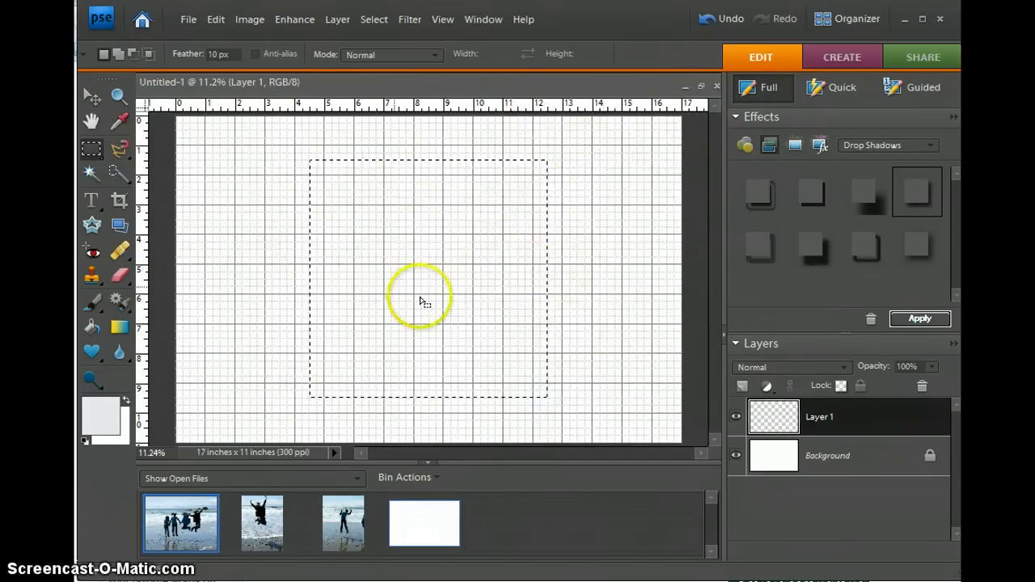
{"action": "mouse_move", "coordinate": [336, 170]}
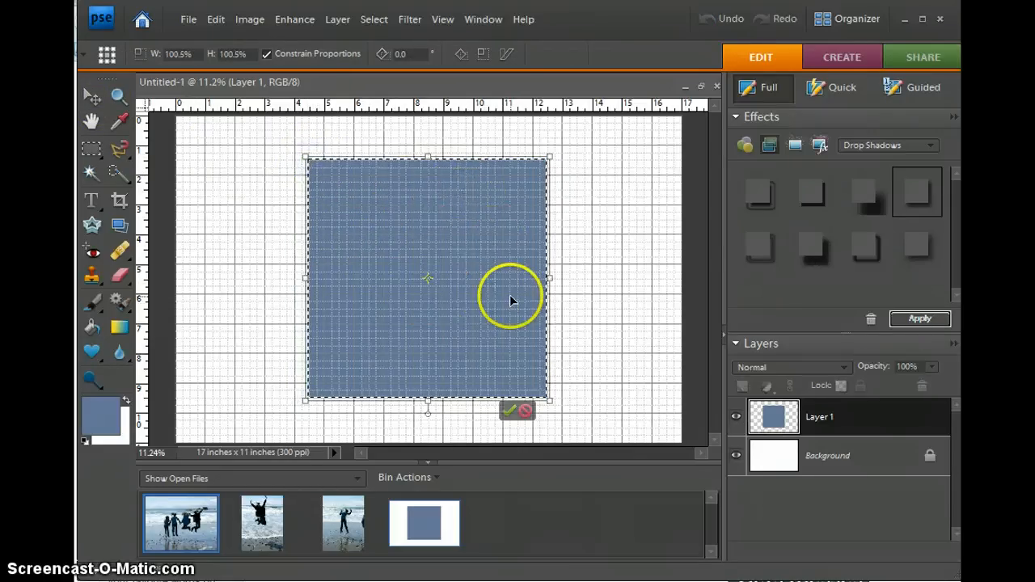
{"action": "mouse_move", "coordinate": [495, 314]}
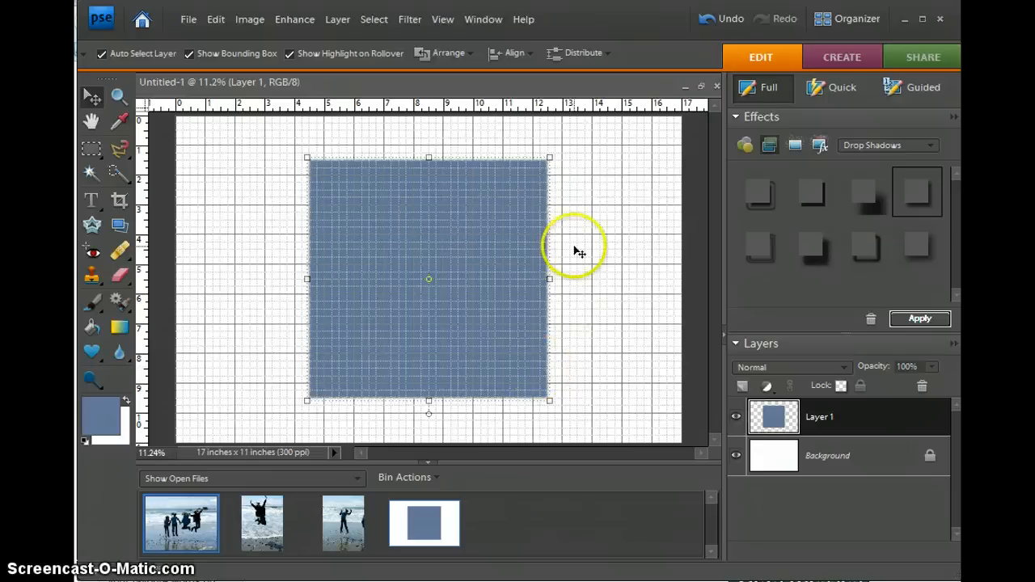
{"action": "mouse_move", "coordinate": [550, 429]}
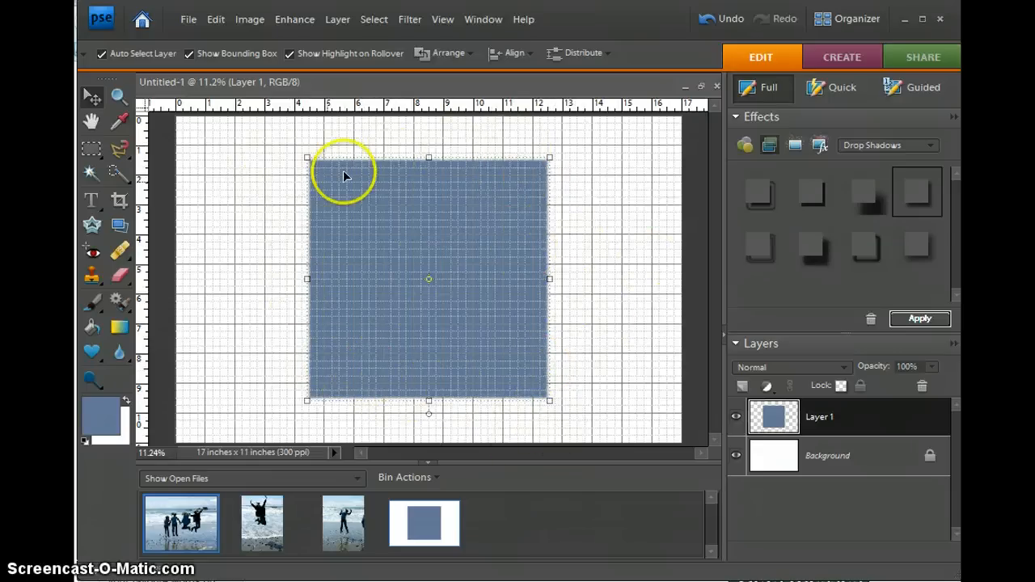
{"action": "mouse_move", "coordinate": [461, 294]}
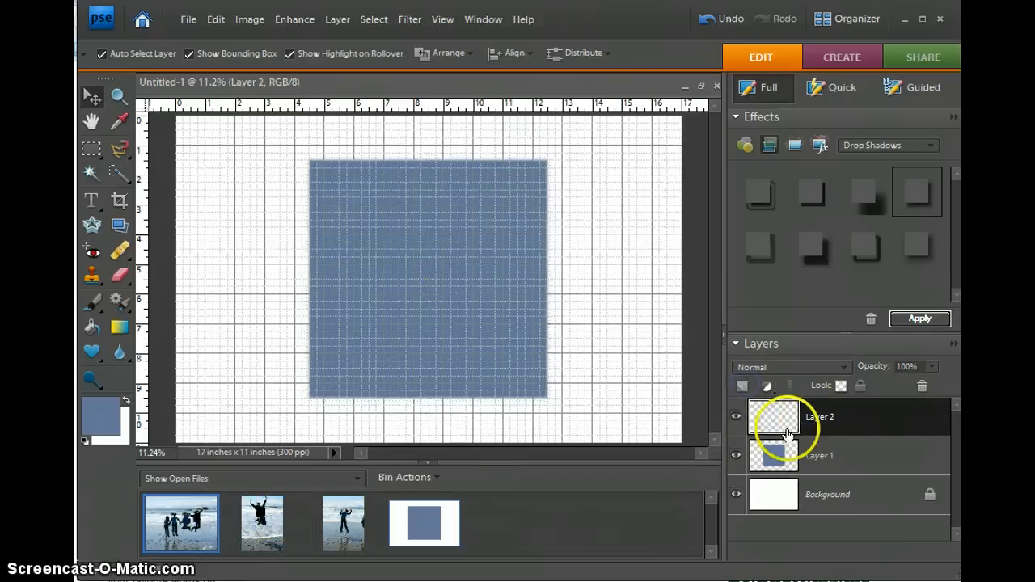
Select a tall narrow area left of the central box and fill it blue with the Paint Bucket.
{"action": "left_click", "coordinate": [91, 149]}
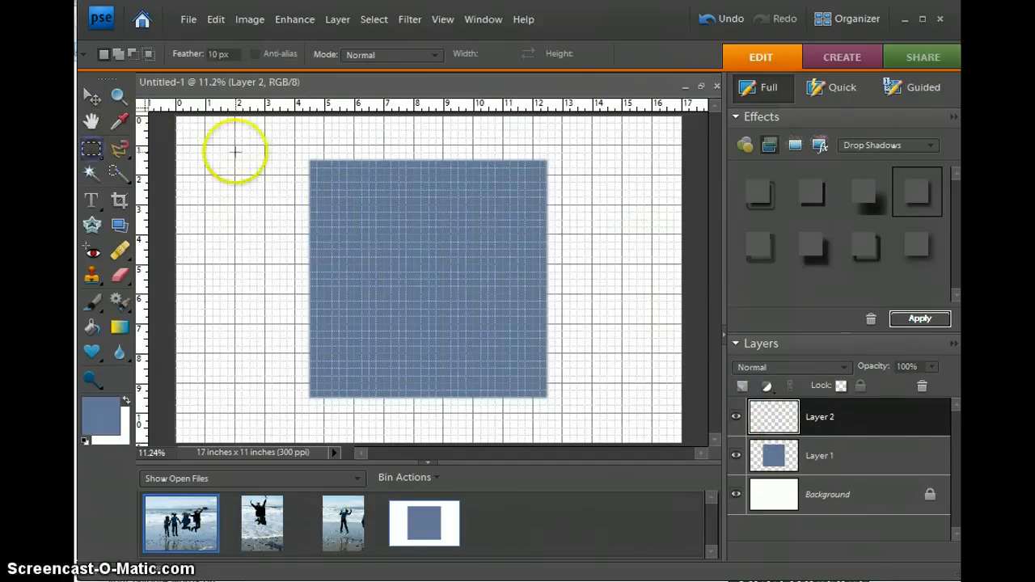
{"action": "mouse_move", "coordinate": [203, 160]}
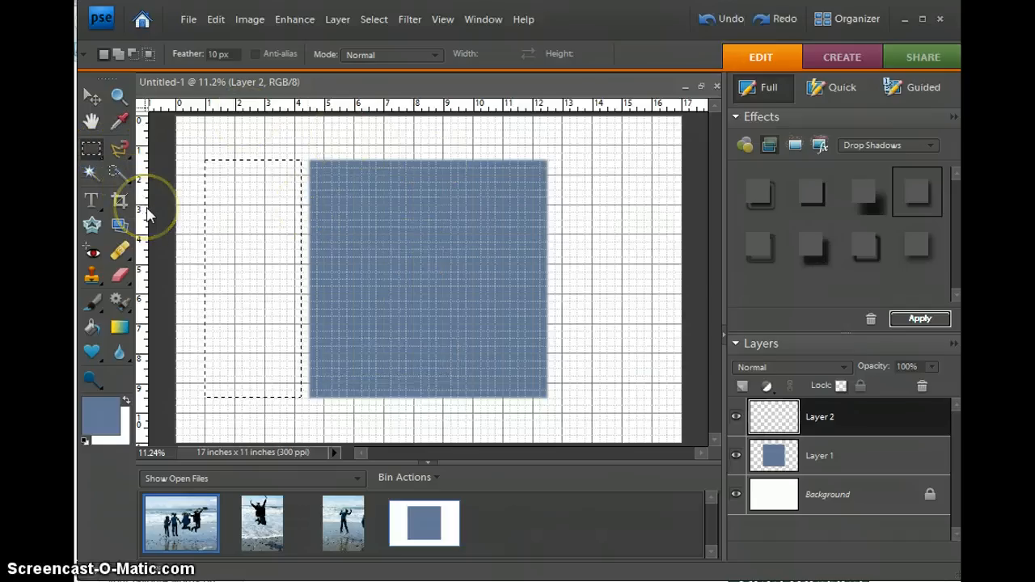
{"action": "mouse_move", "coordinate": [153, 233]}
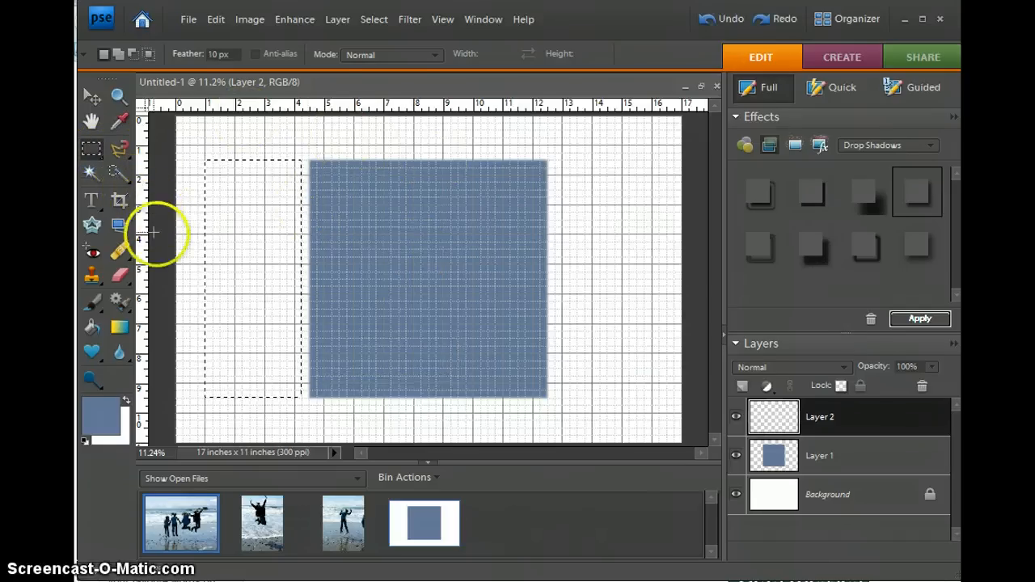
{"action": "left_click", "coordinate": [90, 326]}
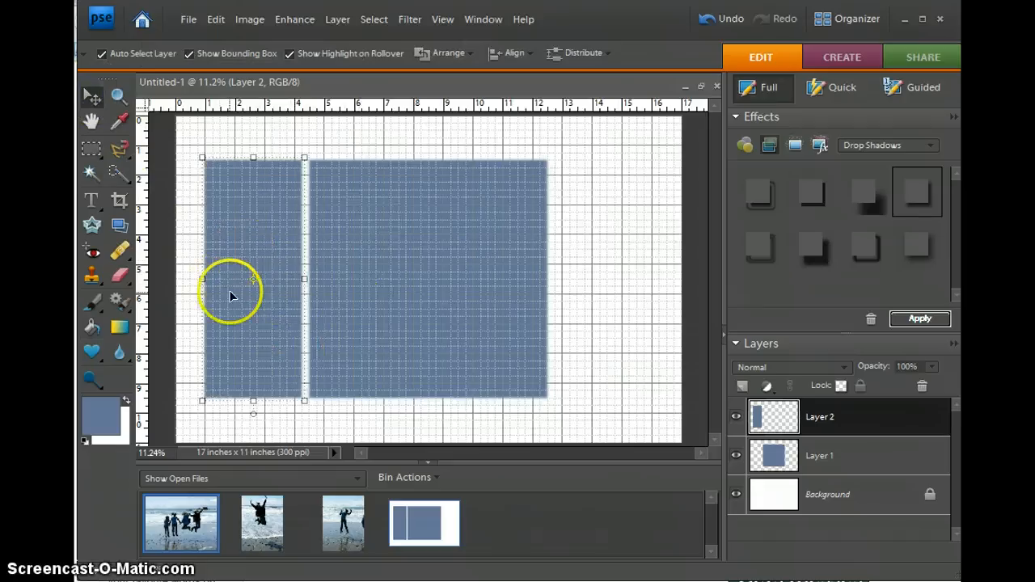
{"action": "mouse_move", "coordinate": [246, 277]}
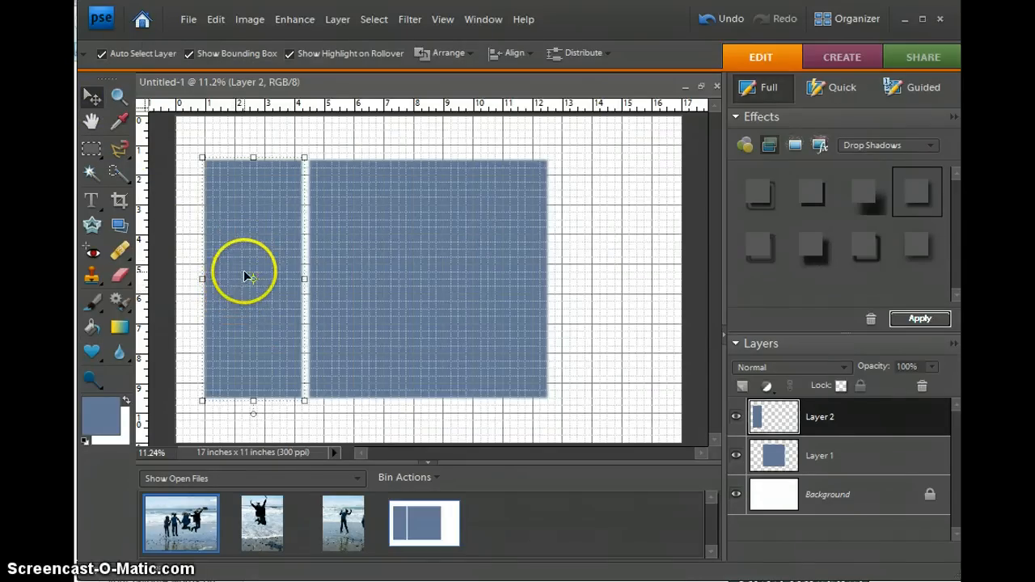
{"action": "mouse_move", "coordinate": [235, 246]}
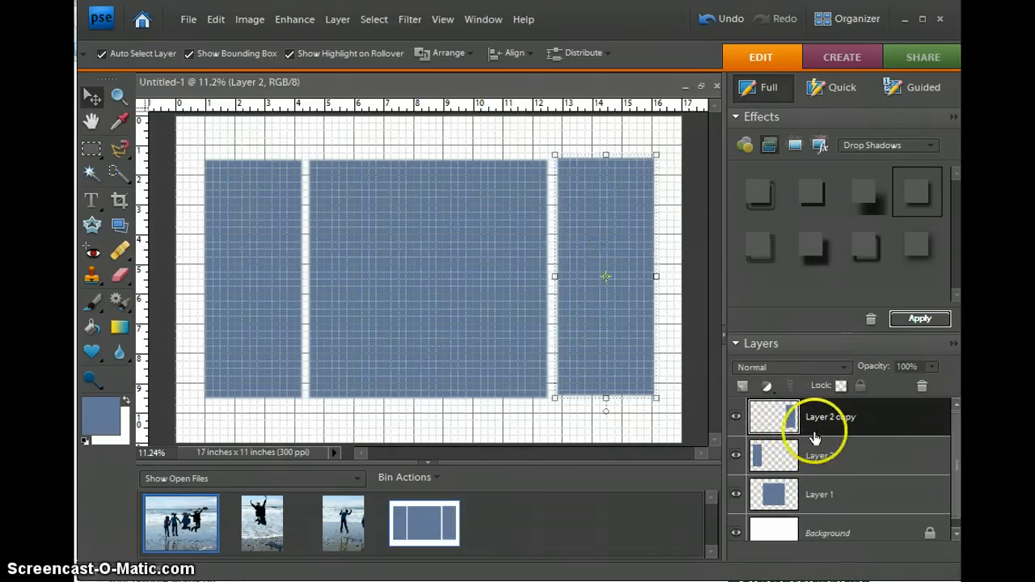
Move the Layer 2 copy box to sit right of the central box.
{"action": "left_click", "coordinate": [830, 417]}
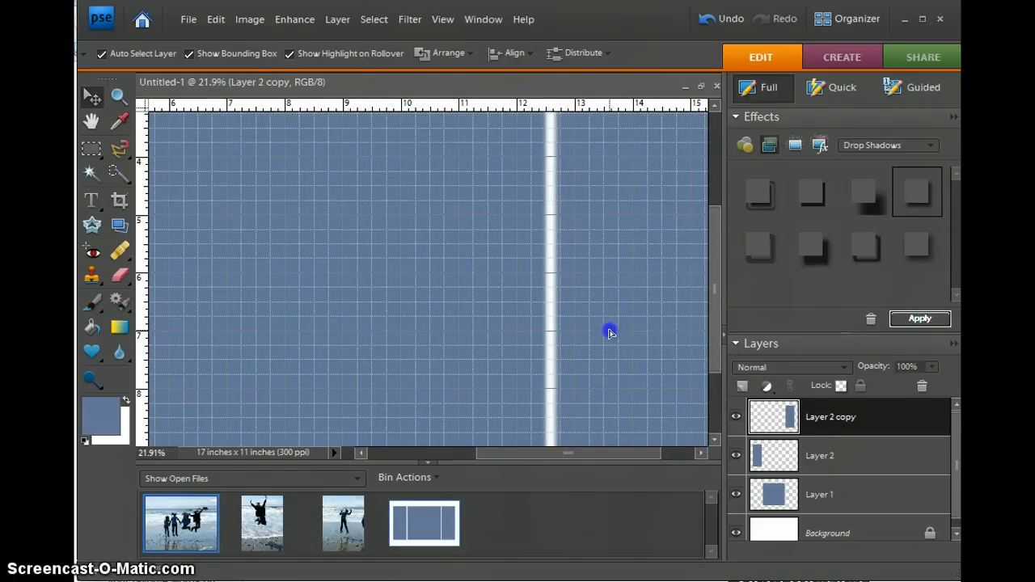
{"action": "left_click_drag", "start_coordinate": [611, 332], "coordinate": [586, 453]}
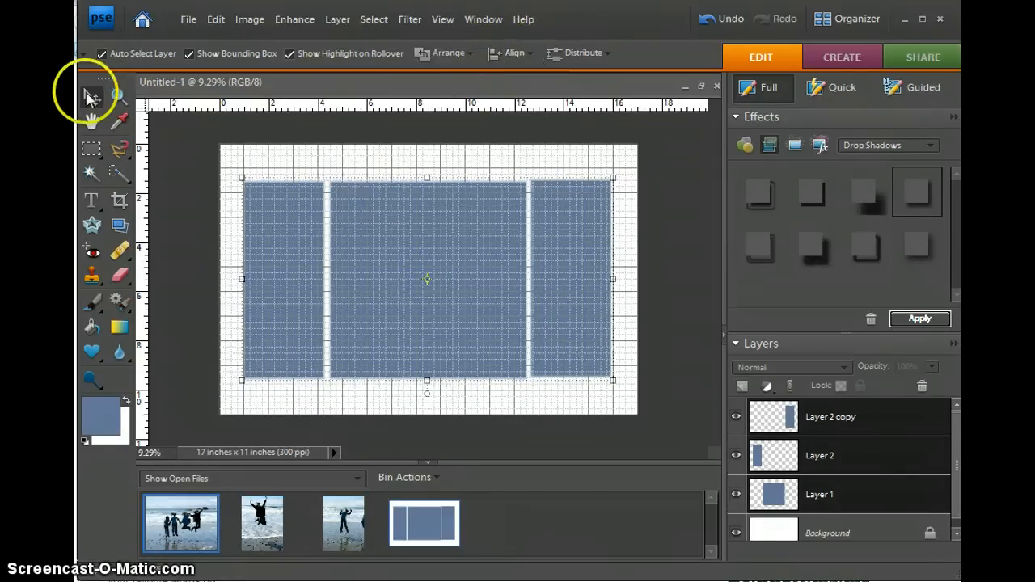
{"action": "mouse_move", "coordinate": [514, 52]}
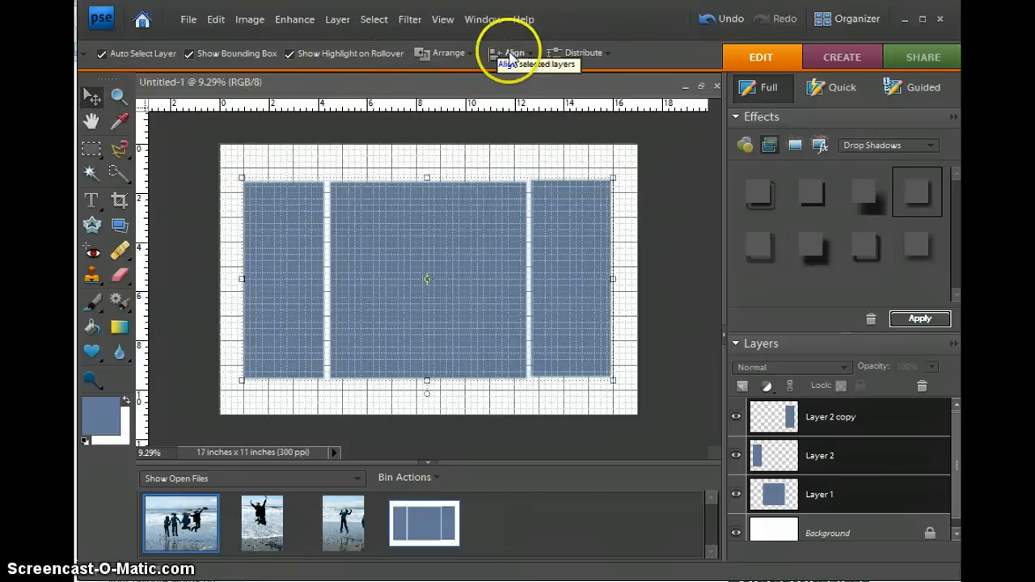
Align the three boxes' top edges and distribute them by horizontal centres.
{"action": "left_click", "coordinate": [513, 51]}
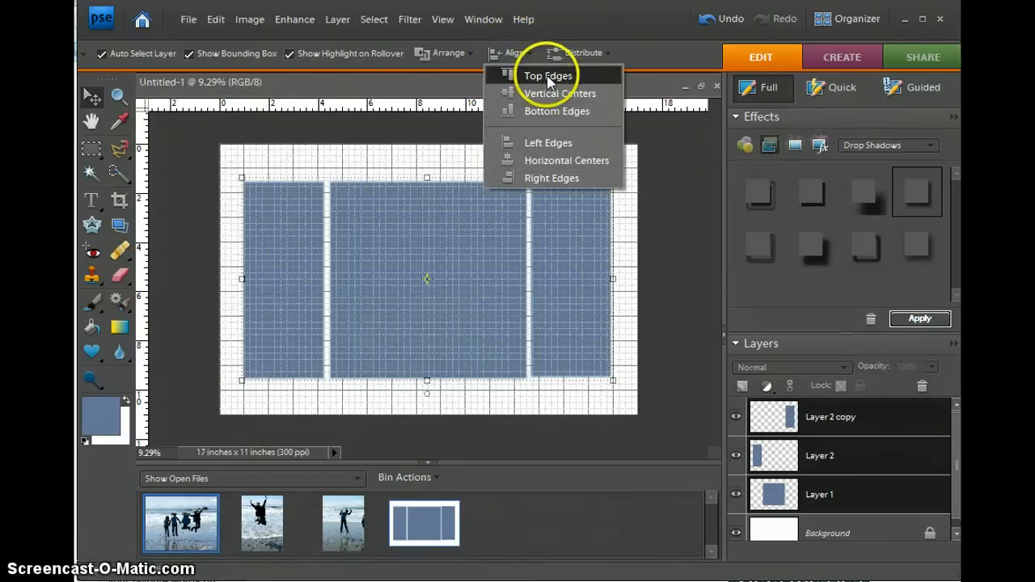
{"action": "left_click", "coordinate": [547, 76]}
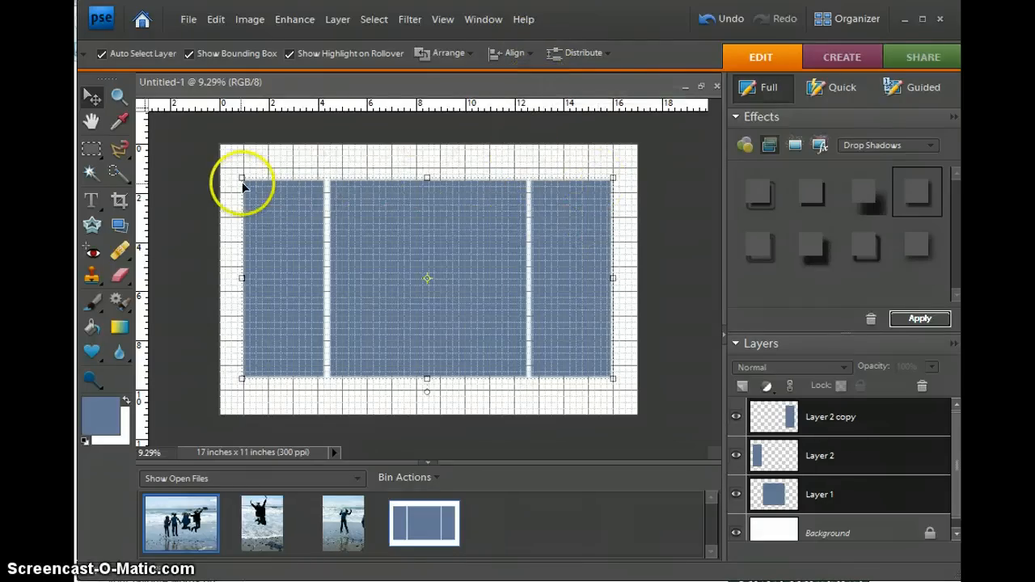
{"action": "left_click", "coordinate": [582, 52]}
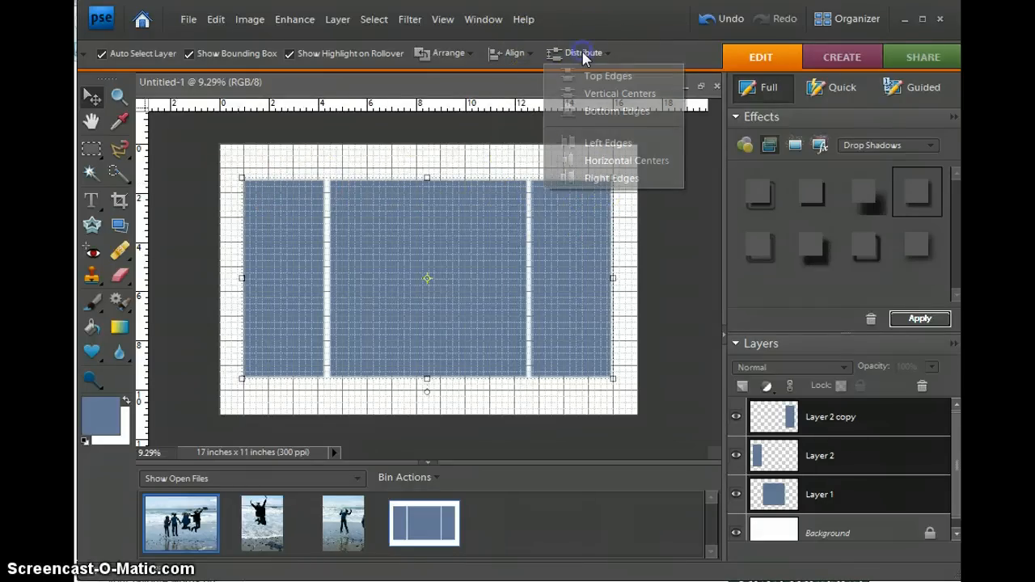
{"action": "mouse_move", "coordinate": [611, 161]}
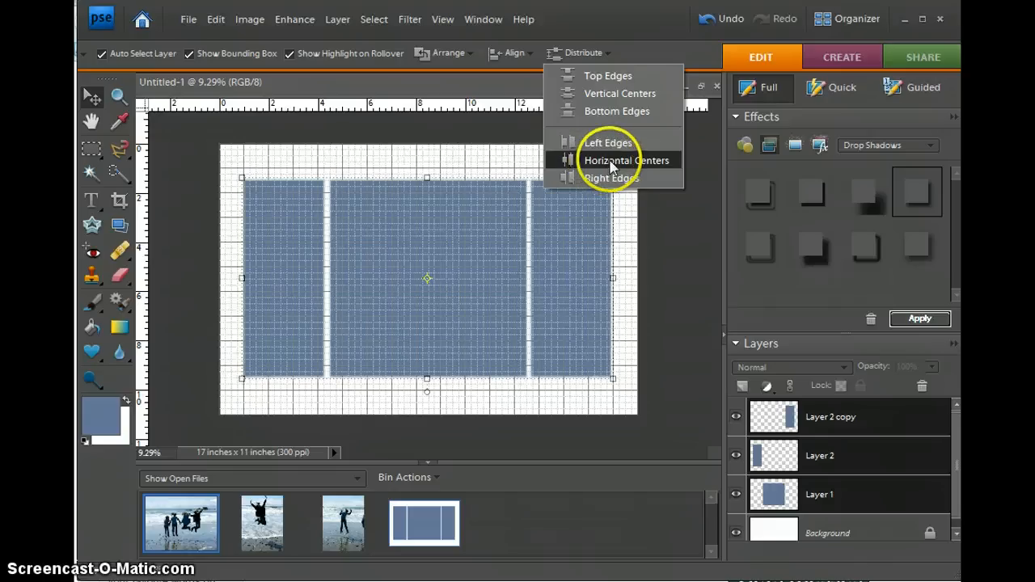
{"action": "left_click", "coordinate": [626, 160]}
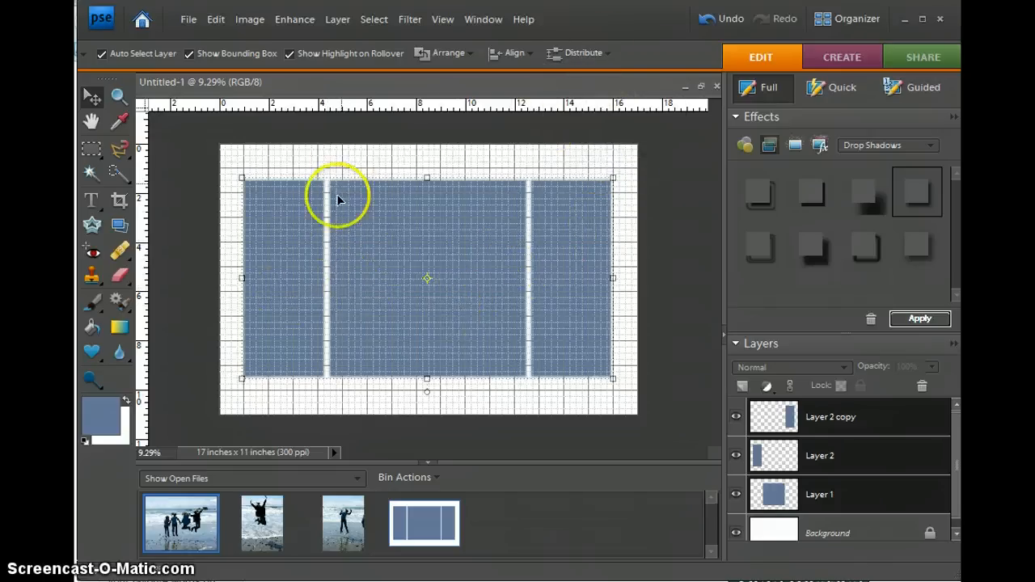
{"action": "mouse_move", "coordinate": [566, 288]}
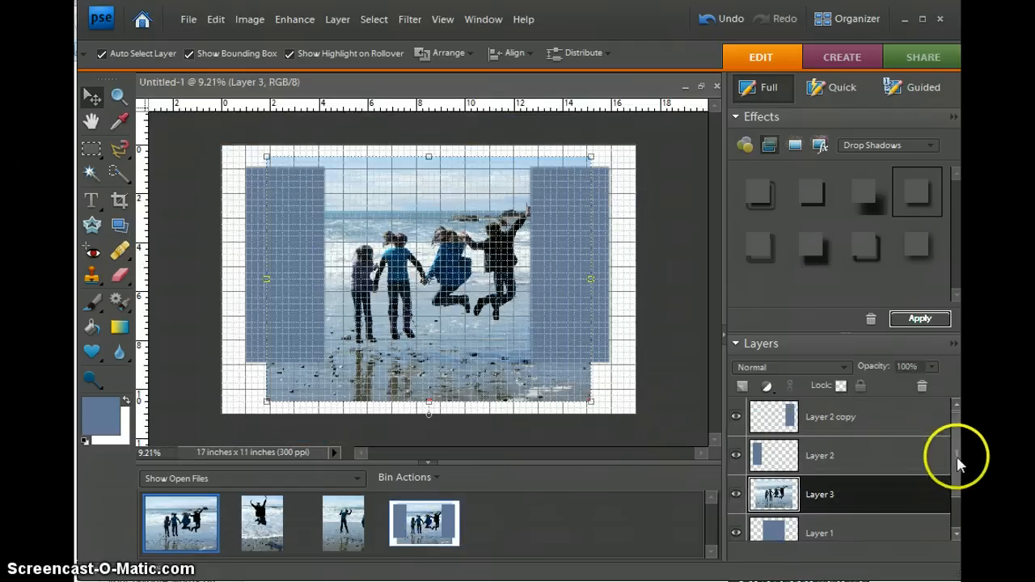
Scroll the layout with the group photo above the central box and reach the view options.
{"action": "scroll", "scroll_direction": "down", "scroll_amount": 3}
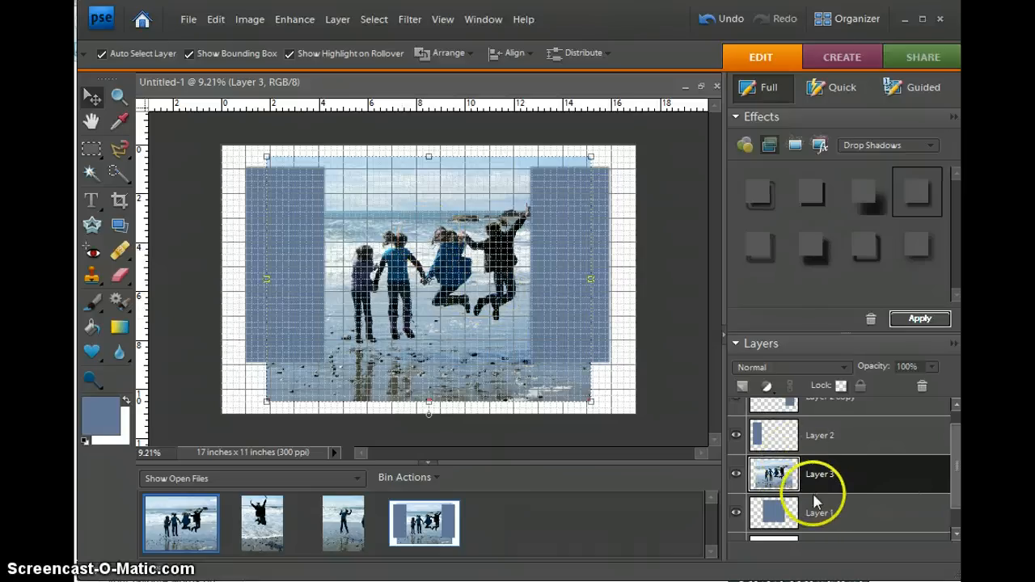
{"action": "mouse_move", "coordinate": [828, 483]}
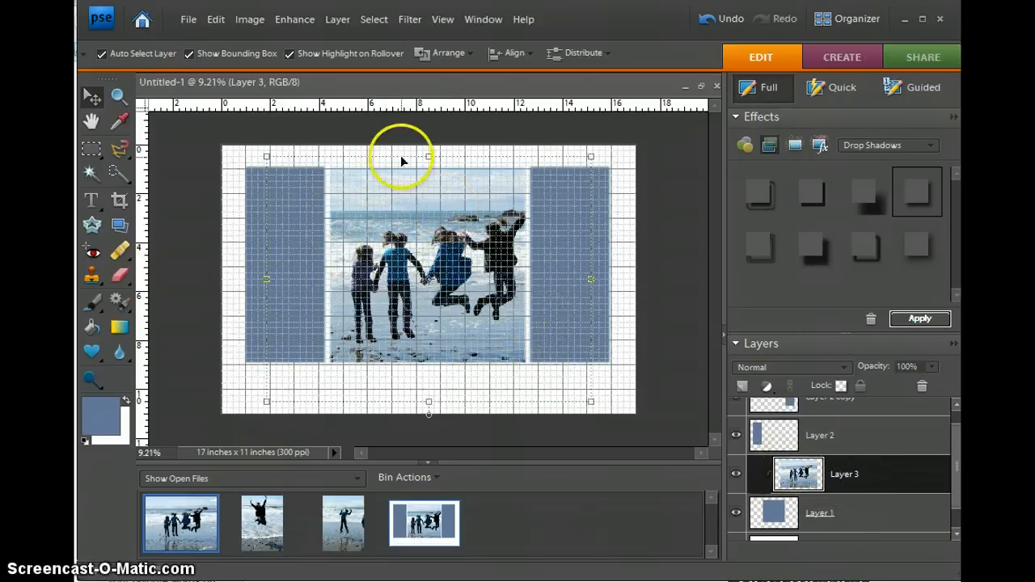
{"action": "mouse_move", "coordinate": [420, 256]}
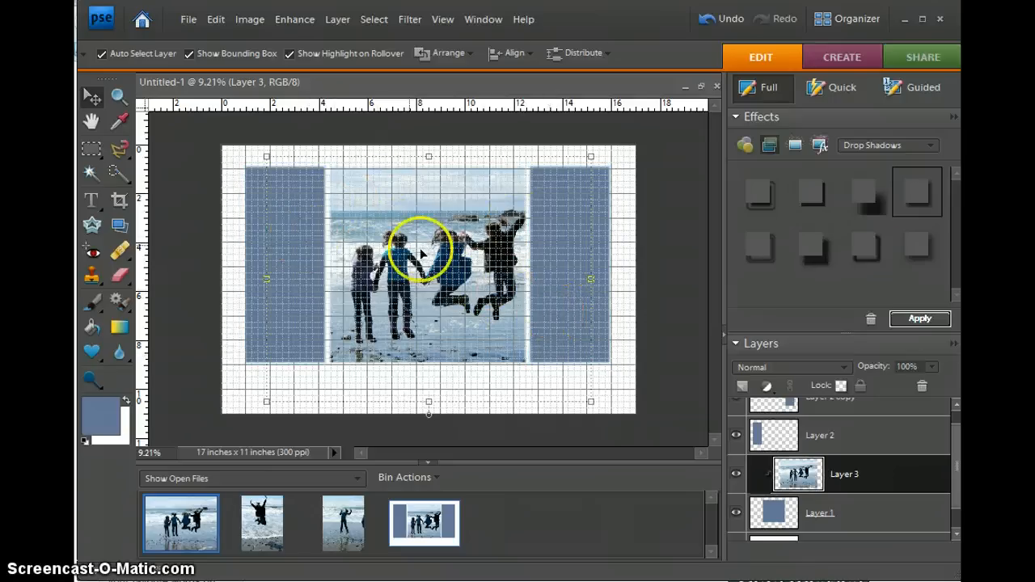
{"action": "left_click", "coordinate": [444, 20]}
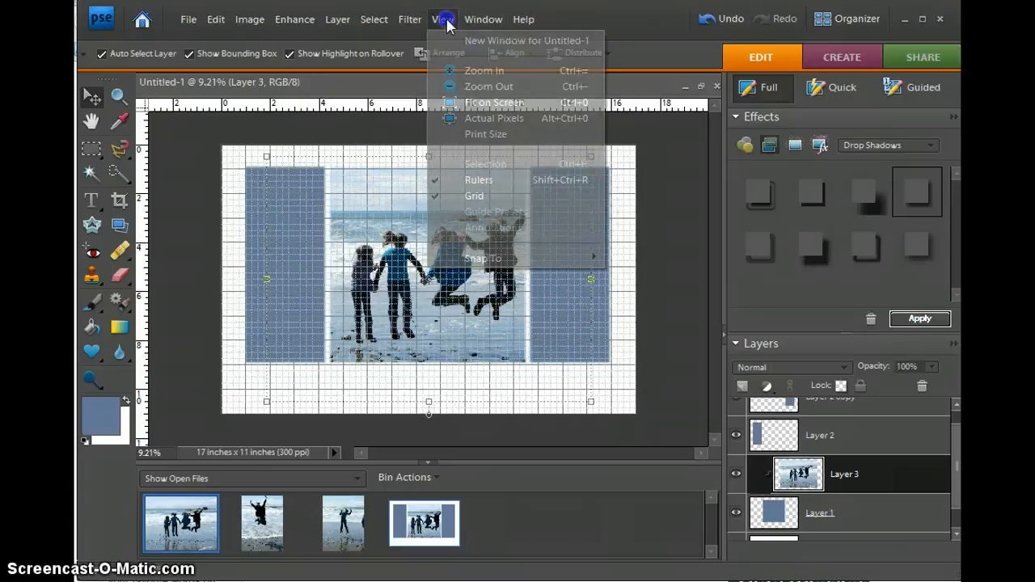
Hide the grid, then reposition and enlarge the group photo to cover the middle box.
{"action": "left_click", "coordinate": [474, 196]}
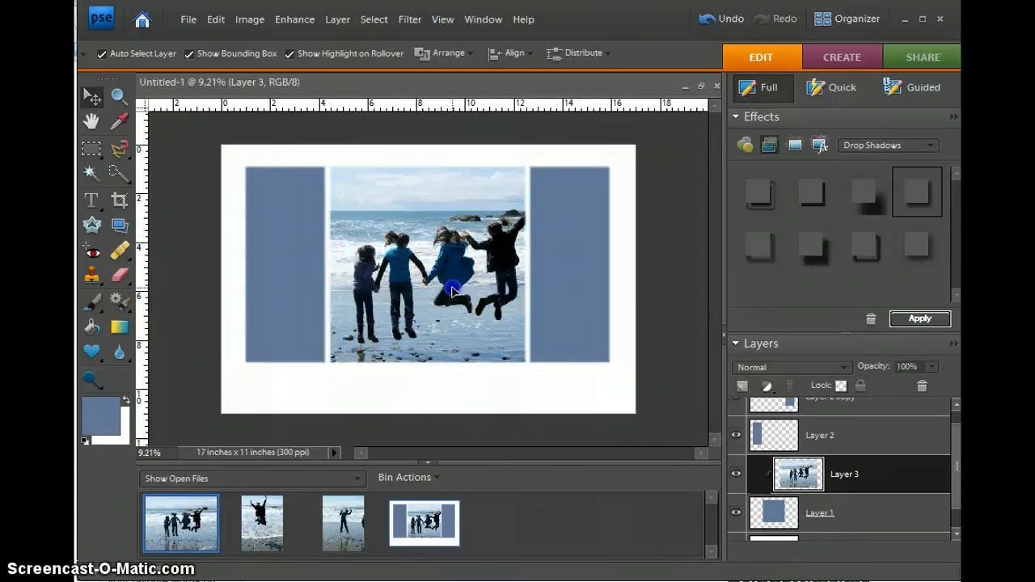
{"action": "left_click_drag", "start_coordinate": [453, 289], "coordinate": [440, 293]}
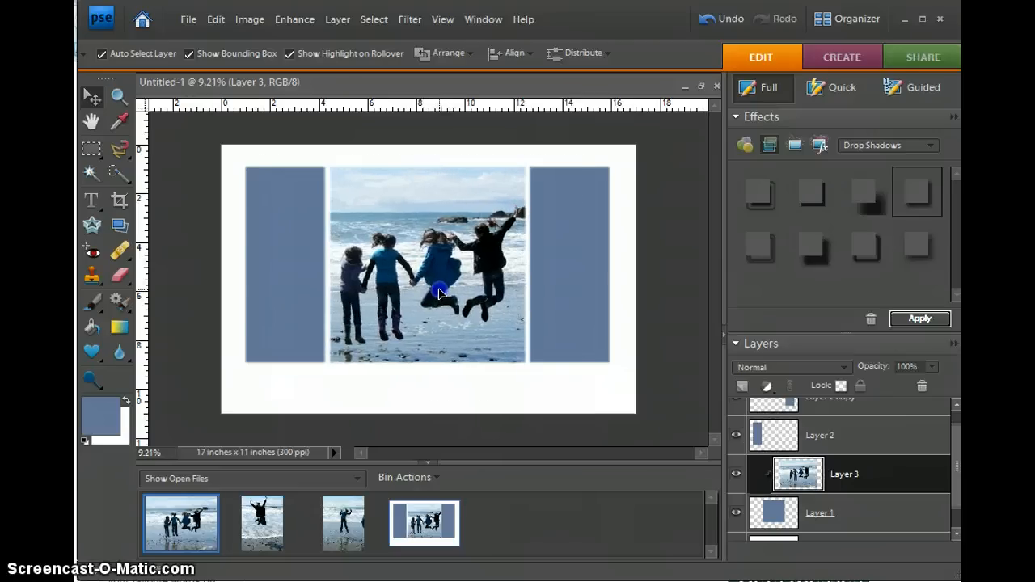
{"action": "left_click", "coordinate": [440, 292]}
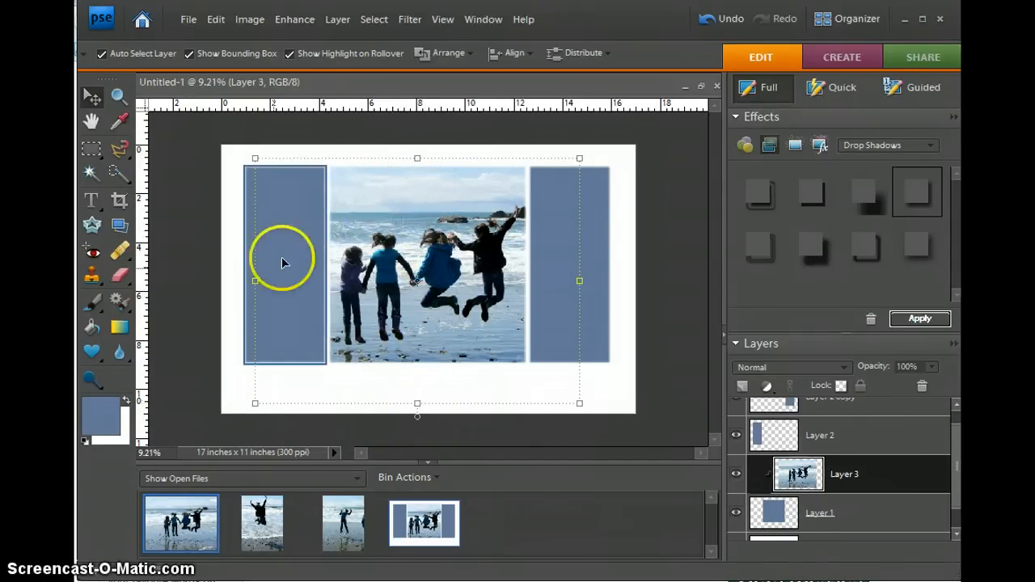
{"action": "mouse_move", "coordinate": [579, 283]}
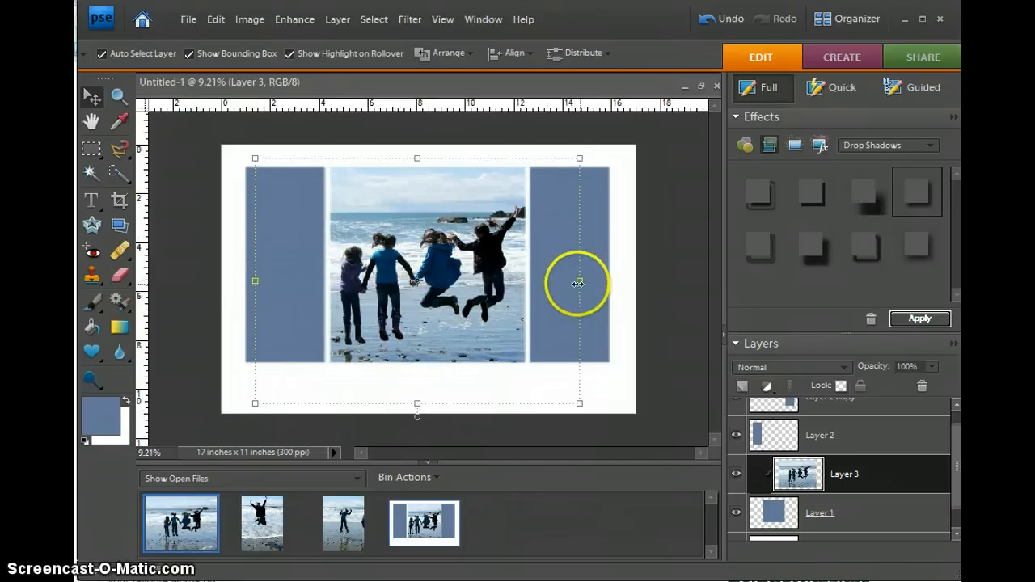
{"action": "left_click_drag", "start_coordinate": [579, 282], "coordinate": [484, 282]}
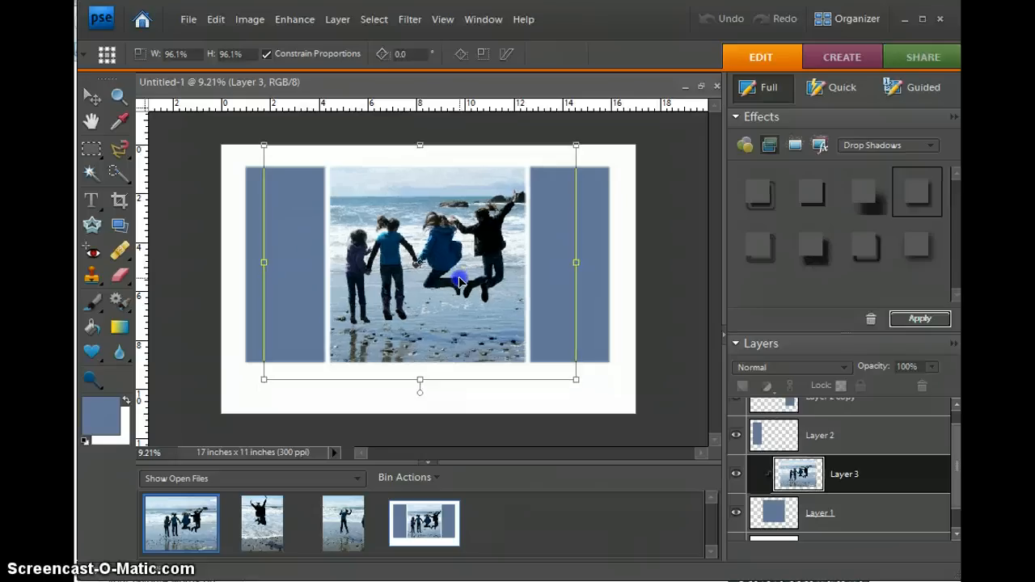
{"action": "left_click_drag", "start_coordinate": [420, 275], "coordinate": [421, 256]}
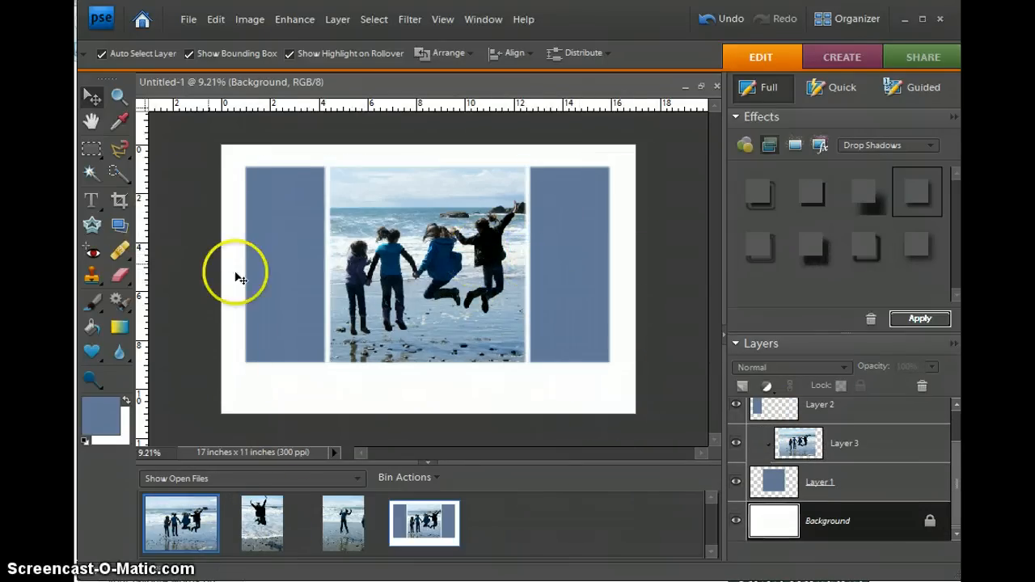
Bring the solo jumping photo into the storyboard and move it over the left box.
{"action": "left_click", "coordinate": [262, 525]}
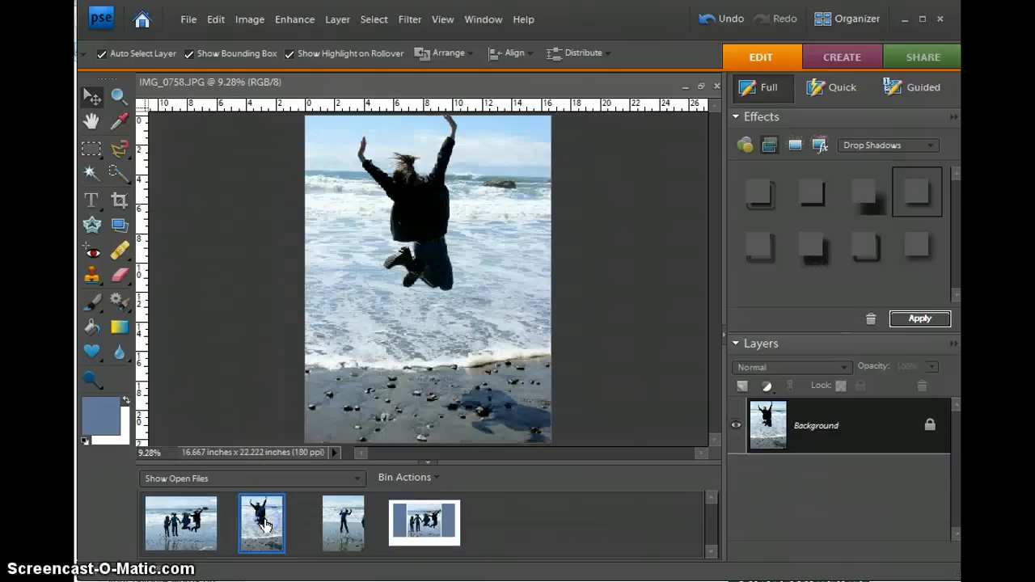
{"action": "left_click", "coordinate": [424, 523]}
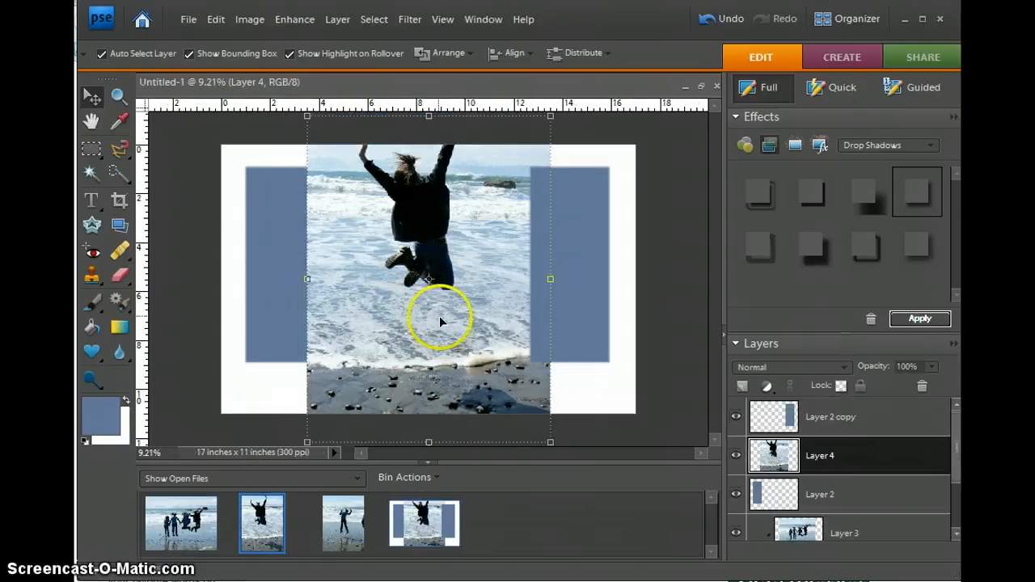
{"action": "left_click_drag", "start_coordinate": [440, 321], "coordinate": [311, 295]}
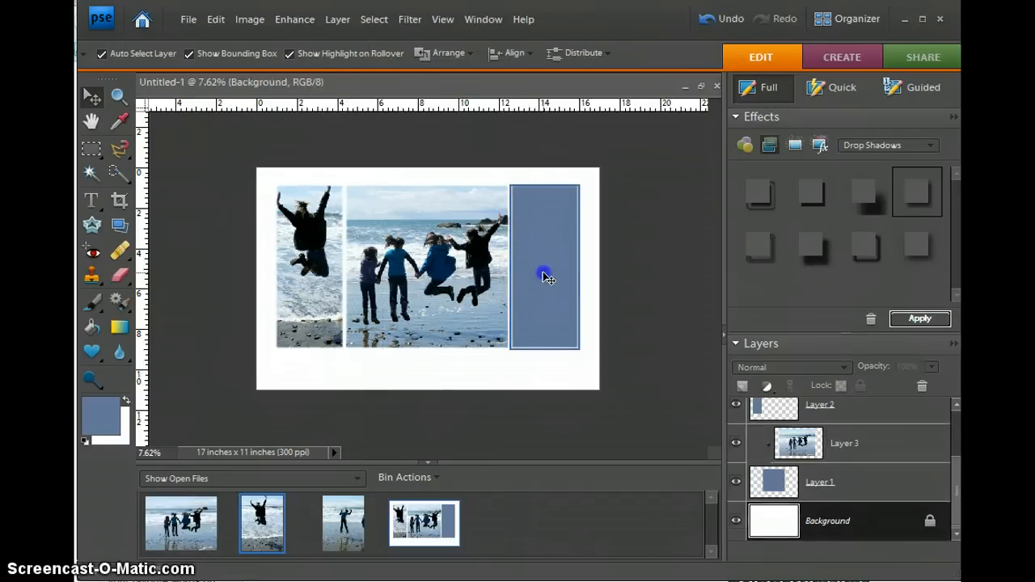
Place the child-in-blue beach photo into the right box, scaled to fill it.
{"action": "left_click", "coordinate": [343, 524]}
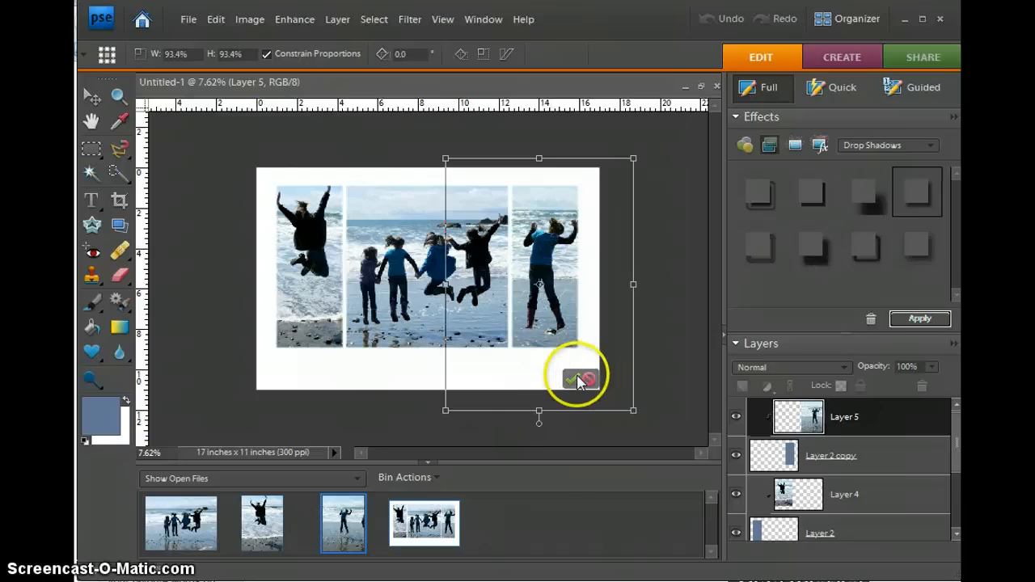
{"action": "left_click", "coordinate": [575, 378]}
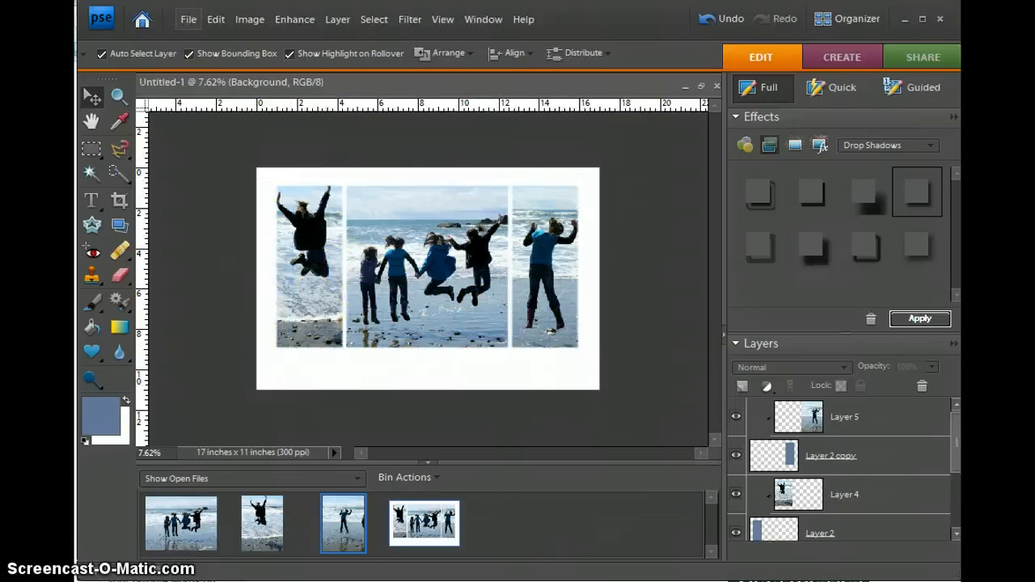
Save As 'storyboard' in Photoshop format with layers, inside the For class folder.
{"action": "left_click", "coordinate": [187, 19]}
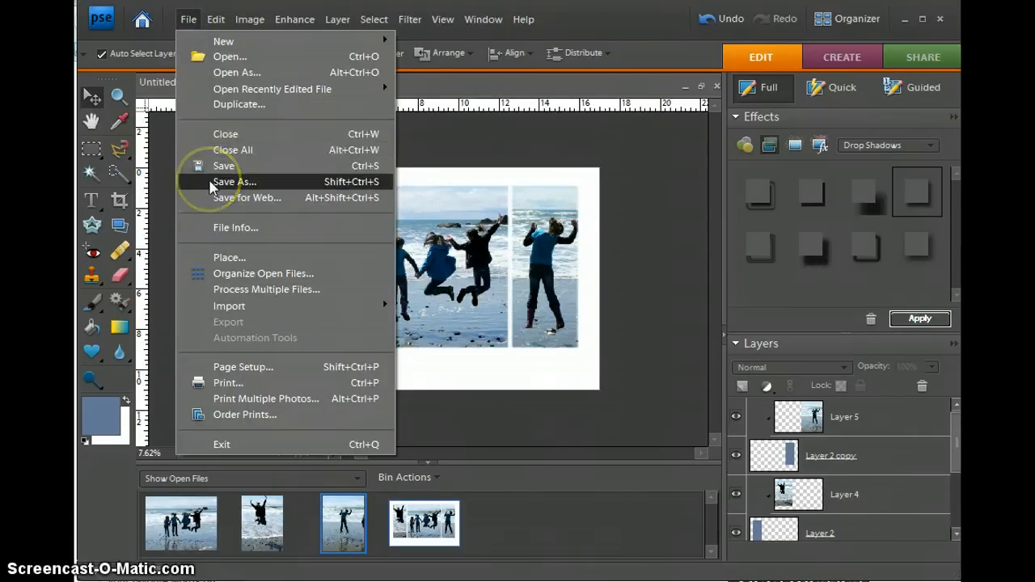
{"action": "left_click", "coordinate": [233, 181]}
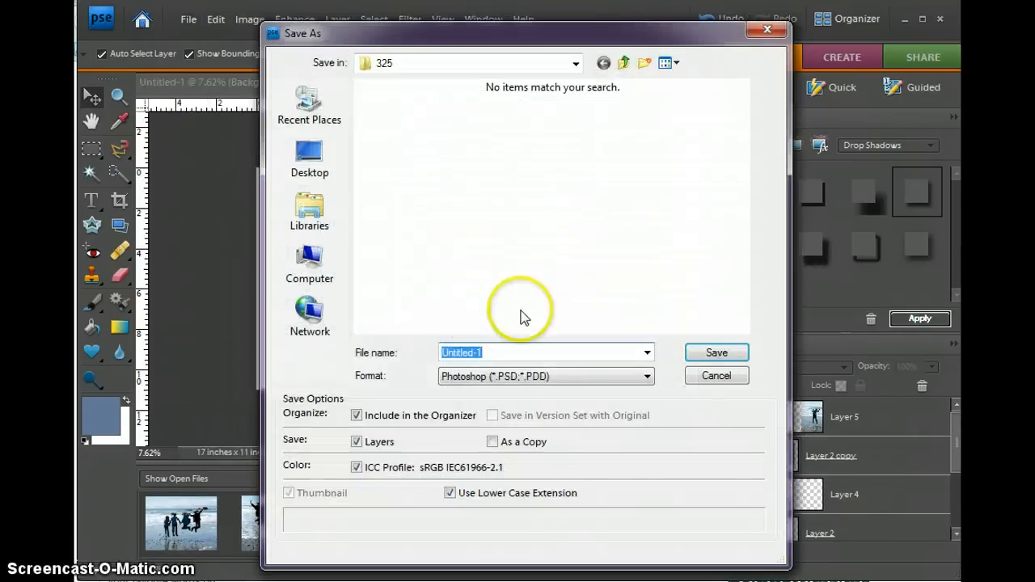
{"action": "type", "text": "storyboard"}
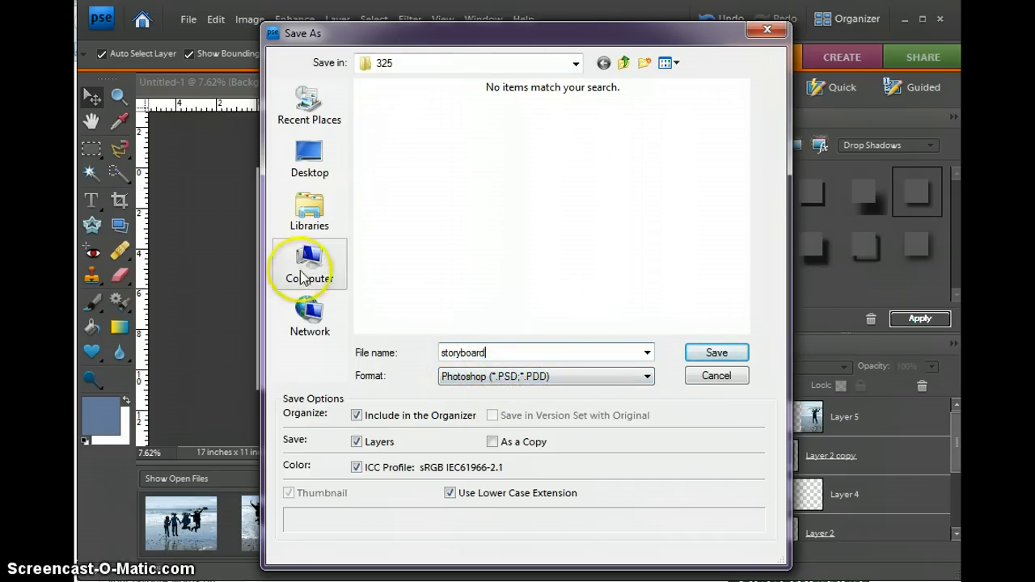
{"action": "left_click", "coordinate": [311, 267]}
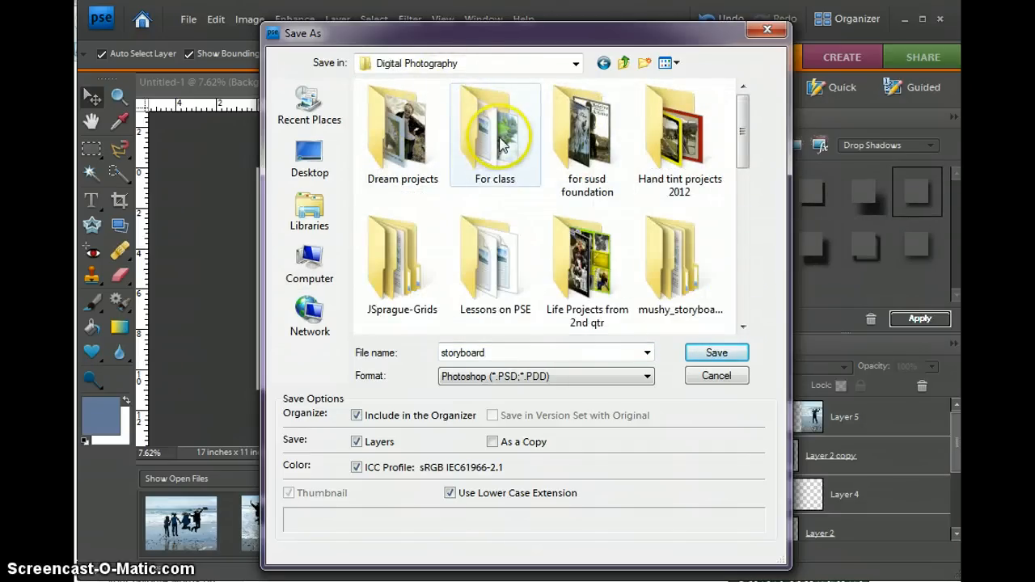
{"action": "double_click", "coordinate": [495, 136]}
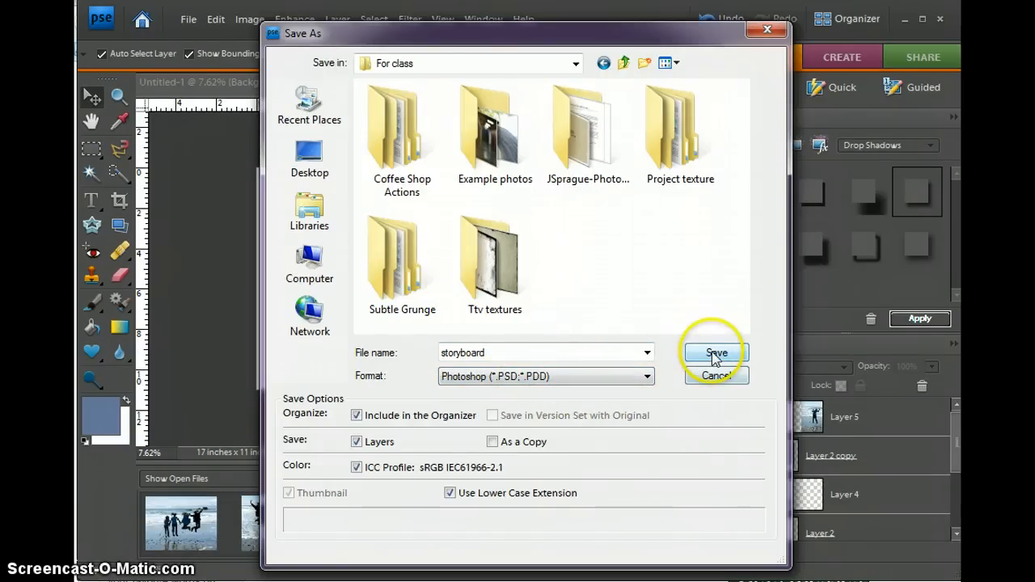
{"action": "left_click", "coordinate": [715, 352]}
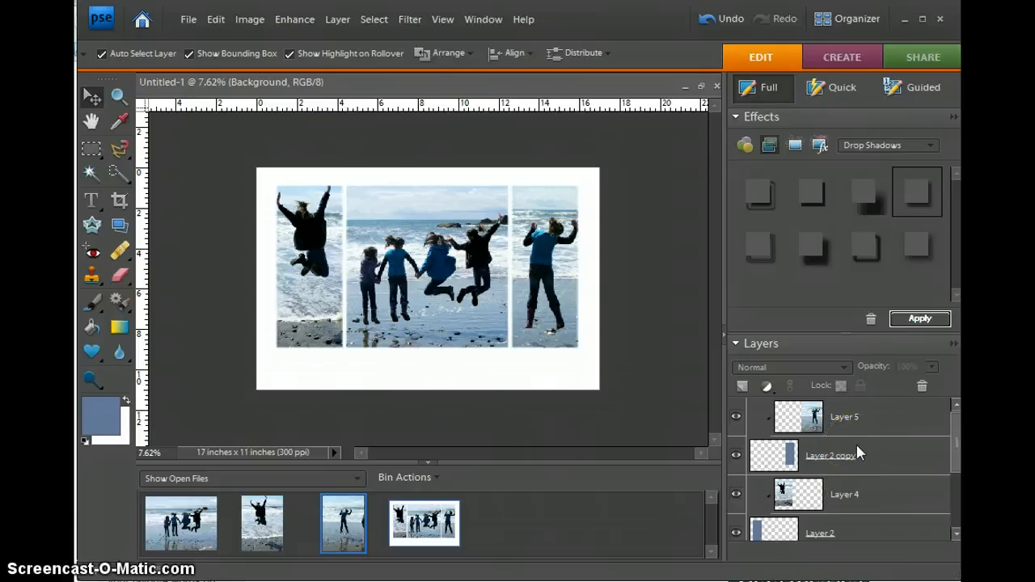
{"action": "mouse_move", "coordinate": [870, 471]}
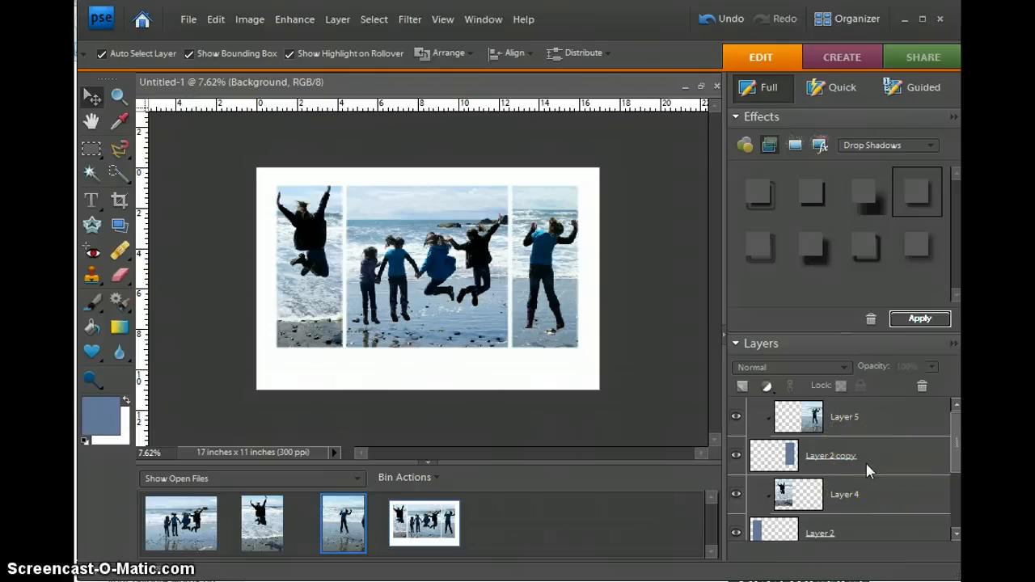